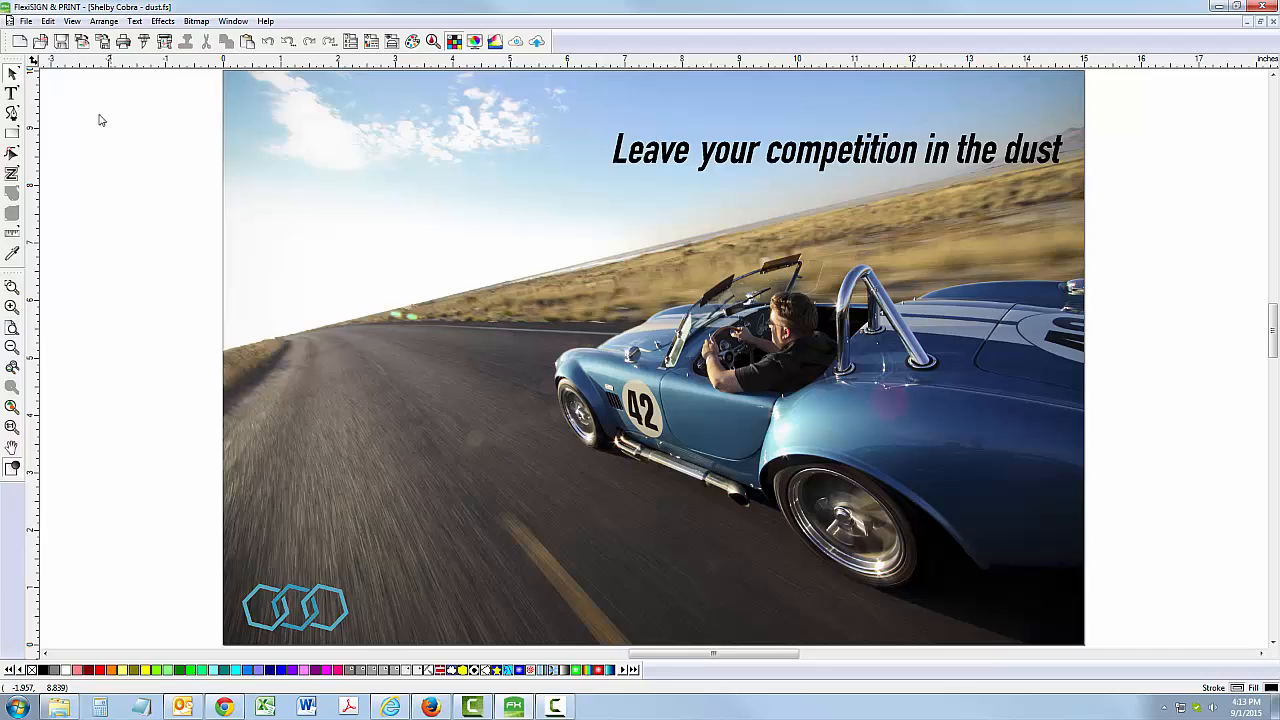
Send the Shelby Cobra artwork to the Approval Tool as a new job.
click(24, 20)
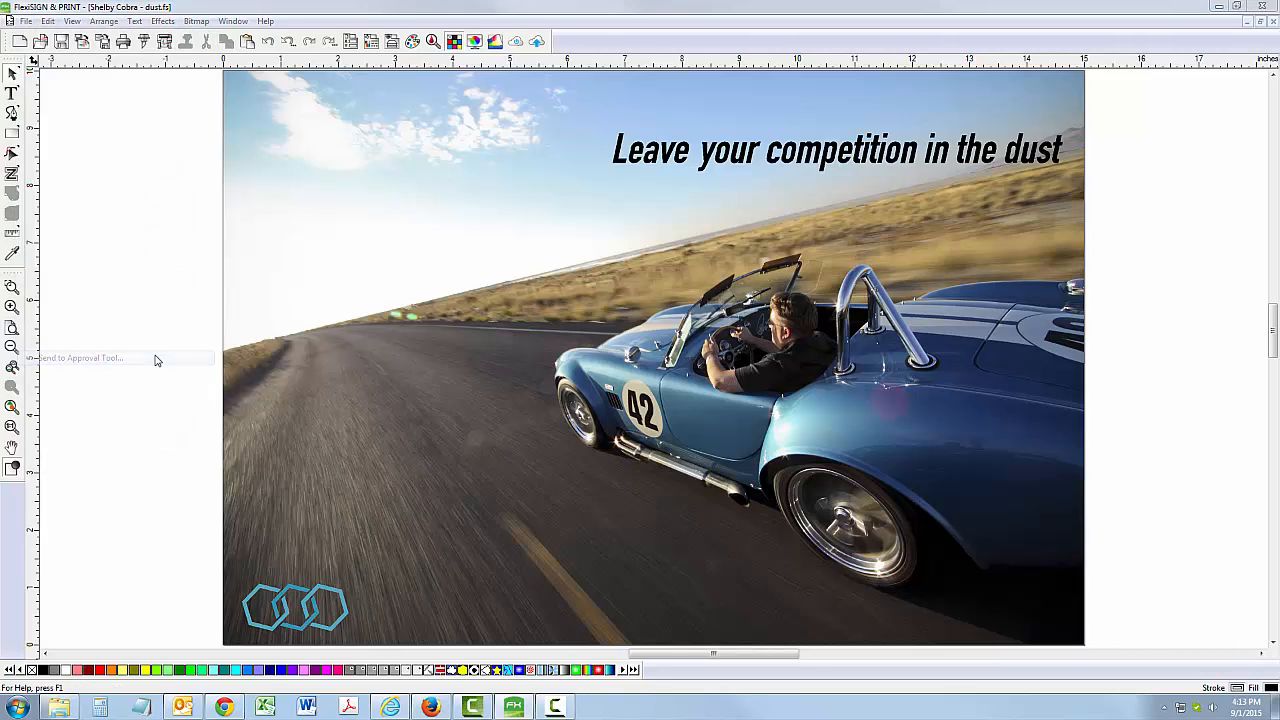
click(84, 358)
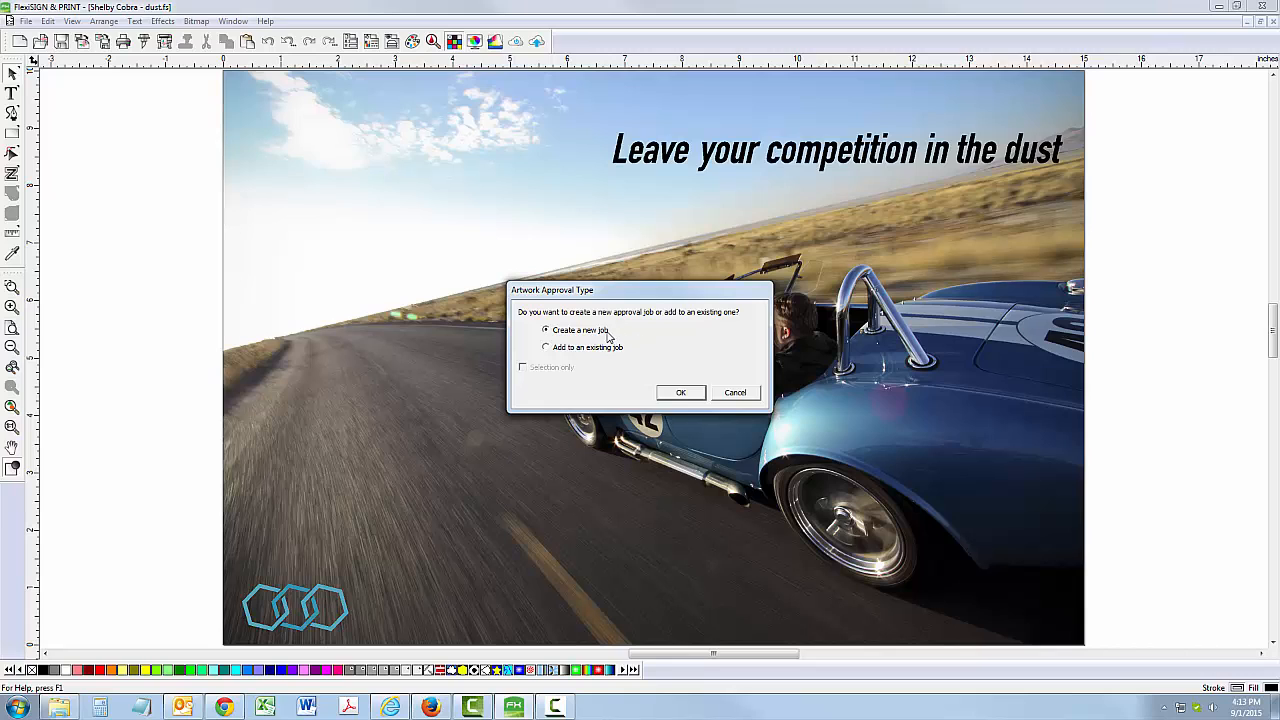
mouse_move(690, 396)
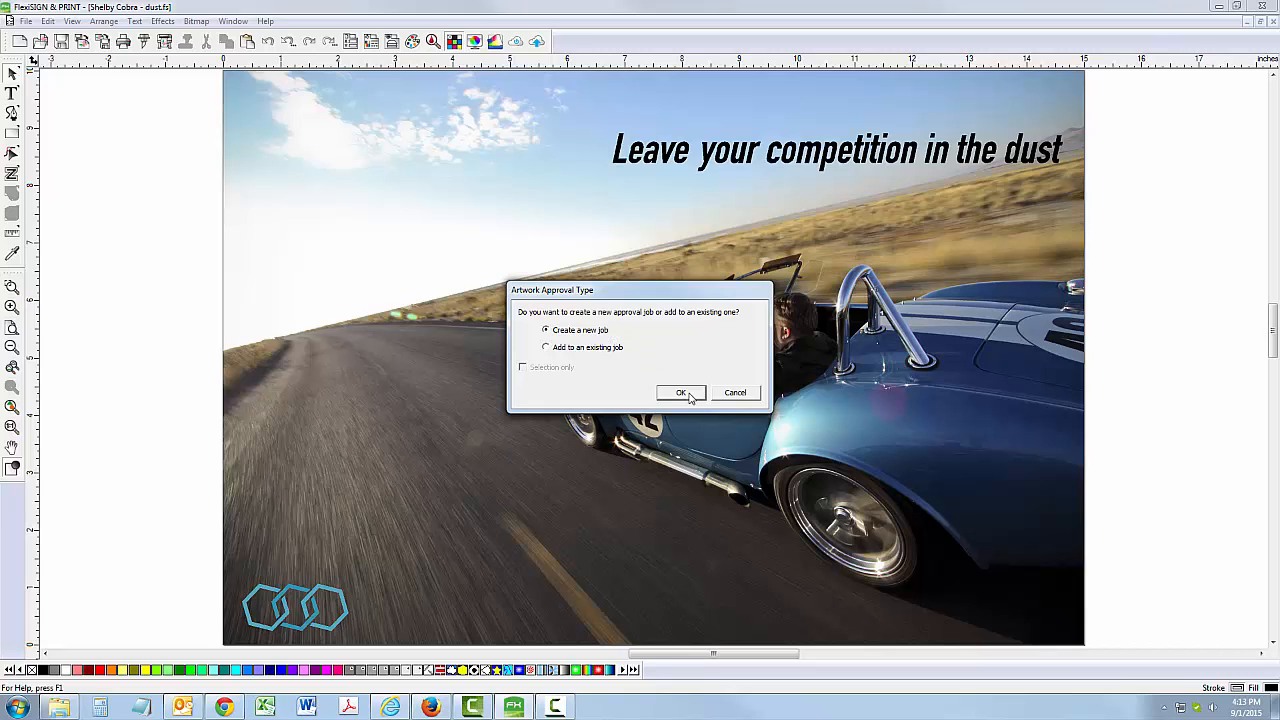
click(680, 392)
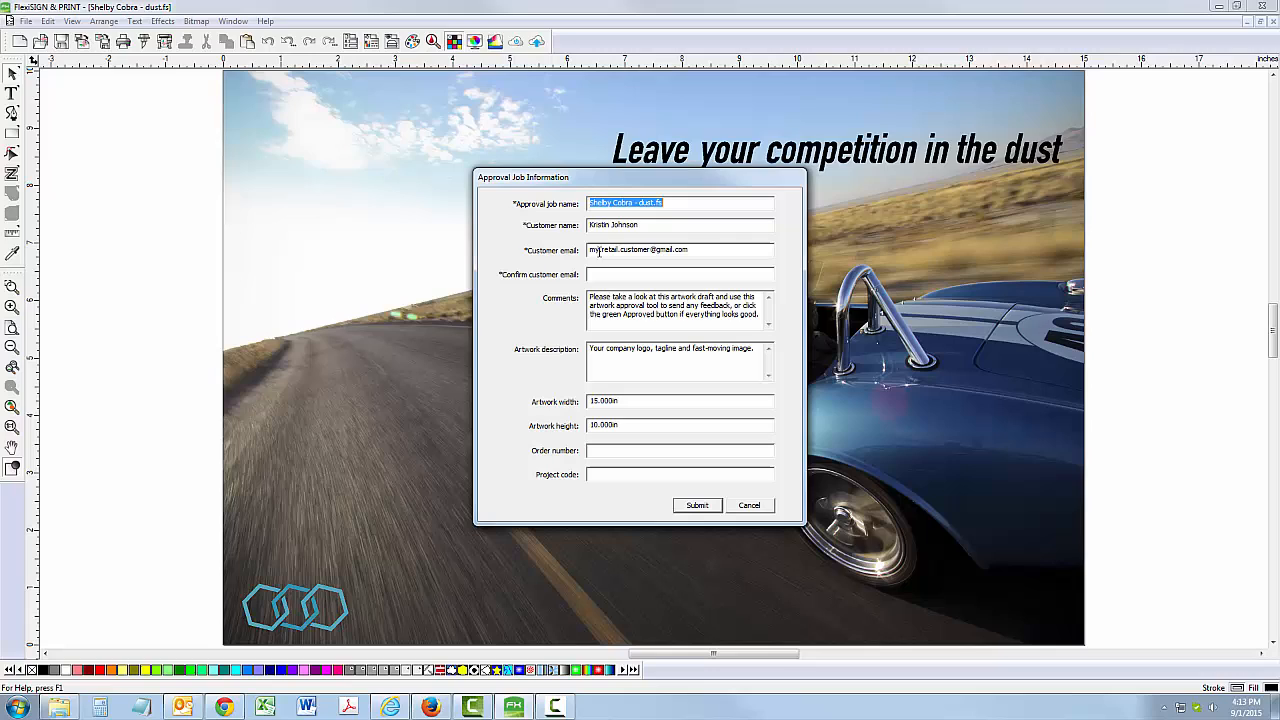
double_click(640, 250)
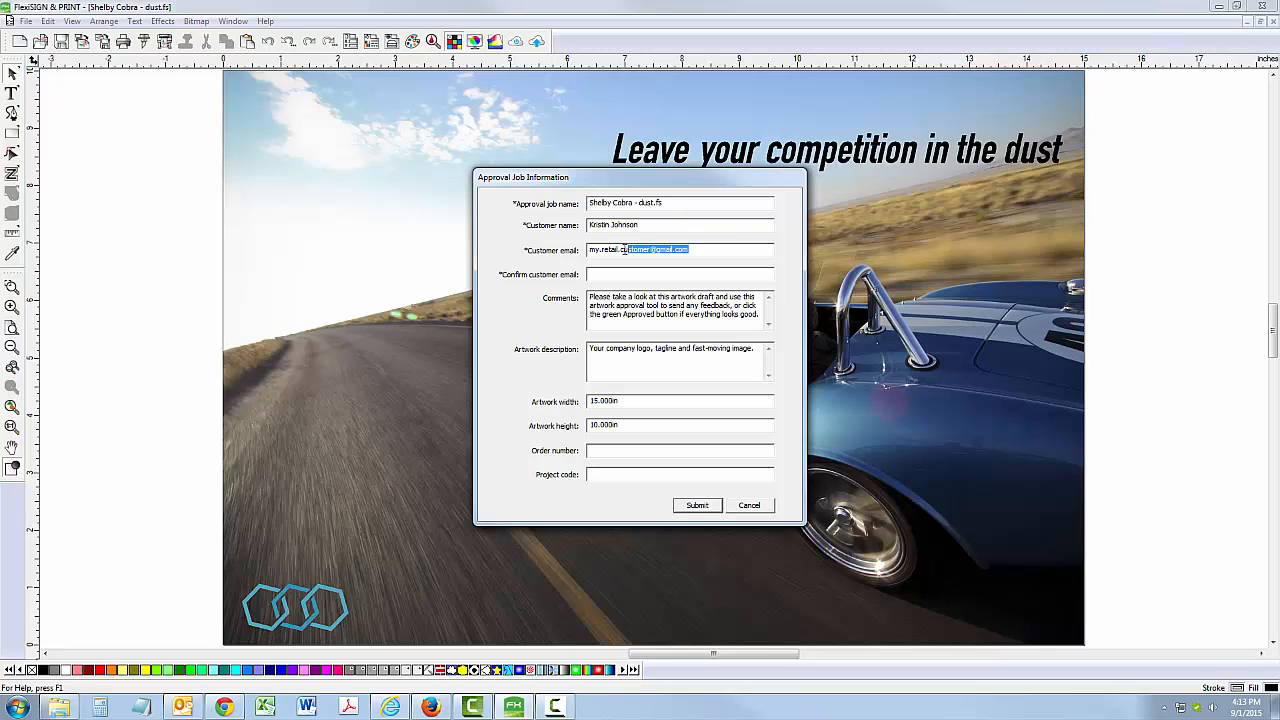
click(680, 276)
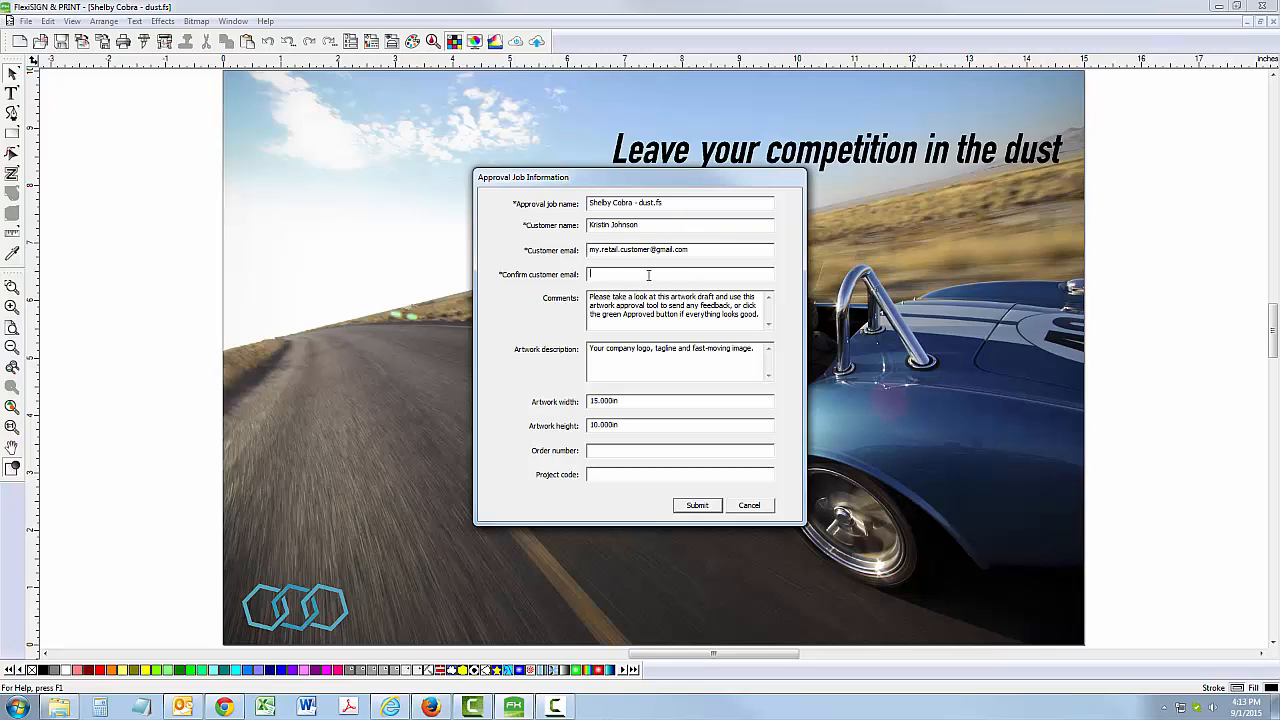
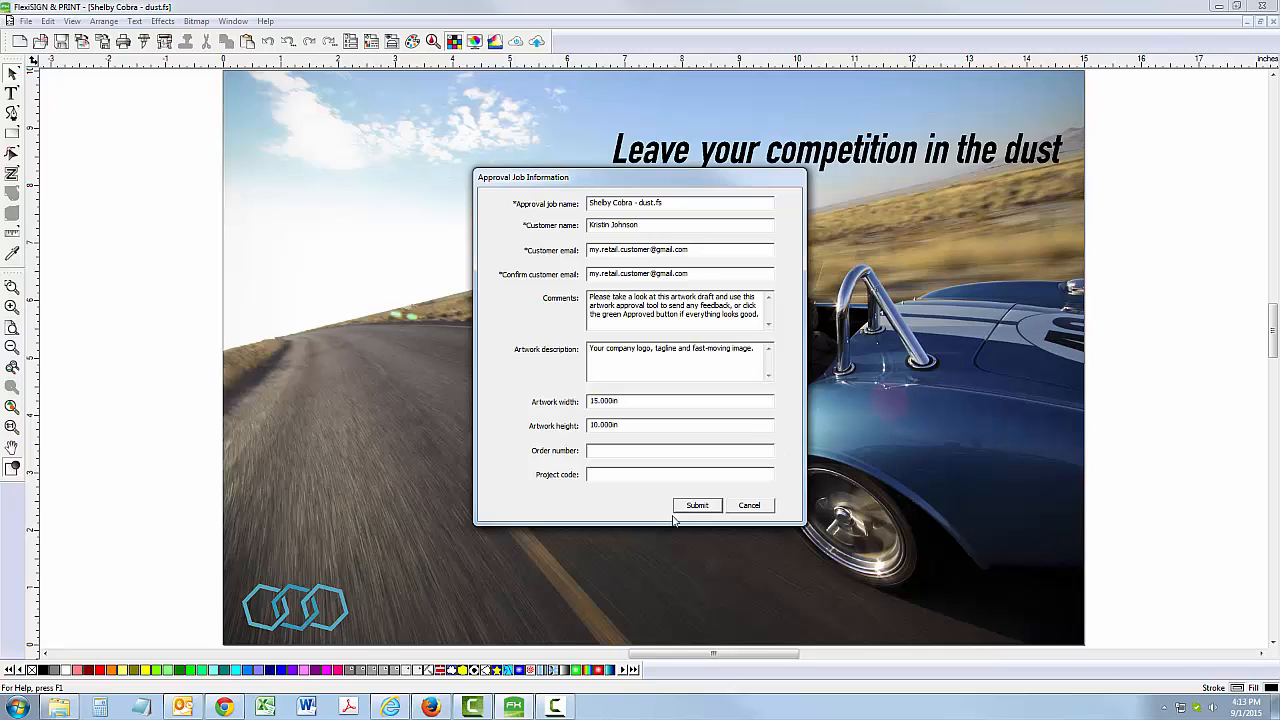
mouse_move(692, 512)
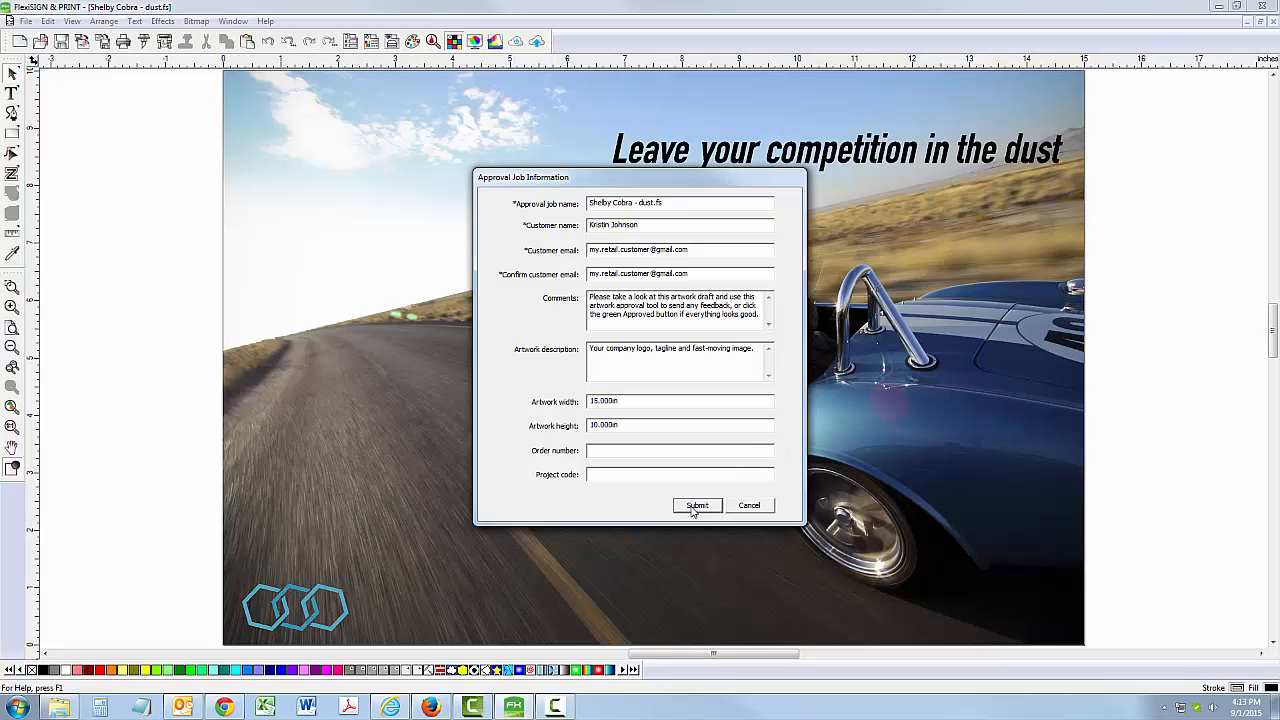
click(696, 504)
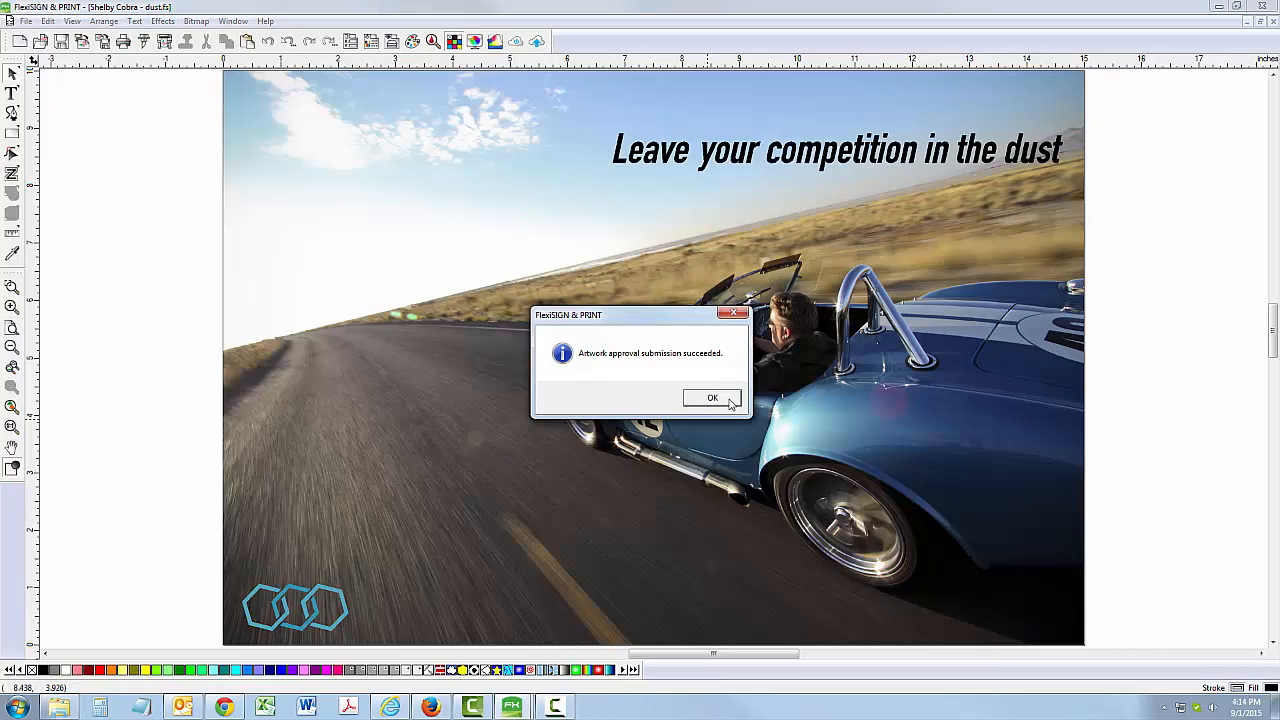
click(712, 396)
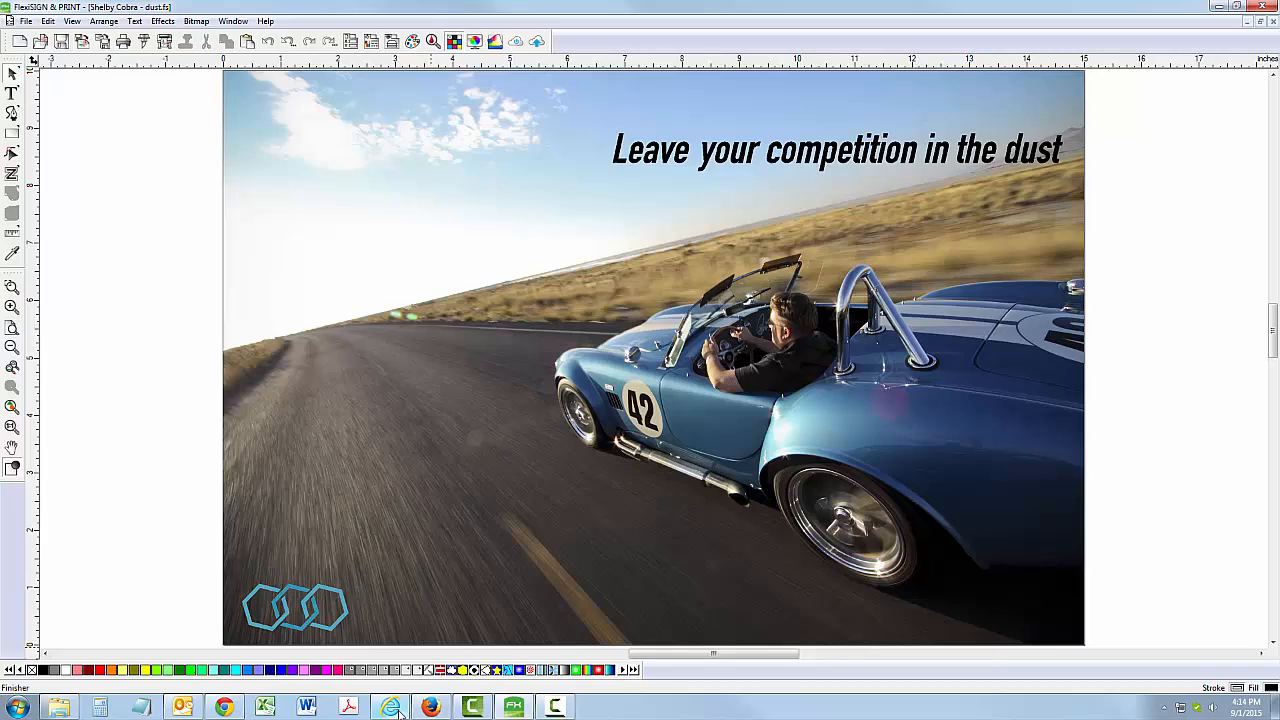
Open the Artwork Approval Request email in Gmail and follow its review link.
click(390, 708)
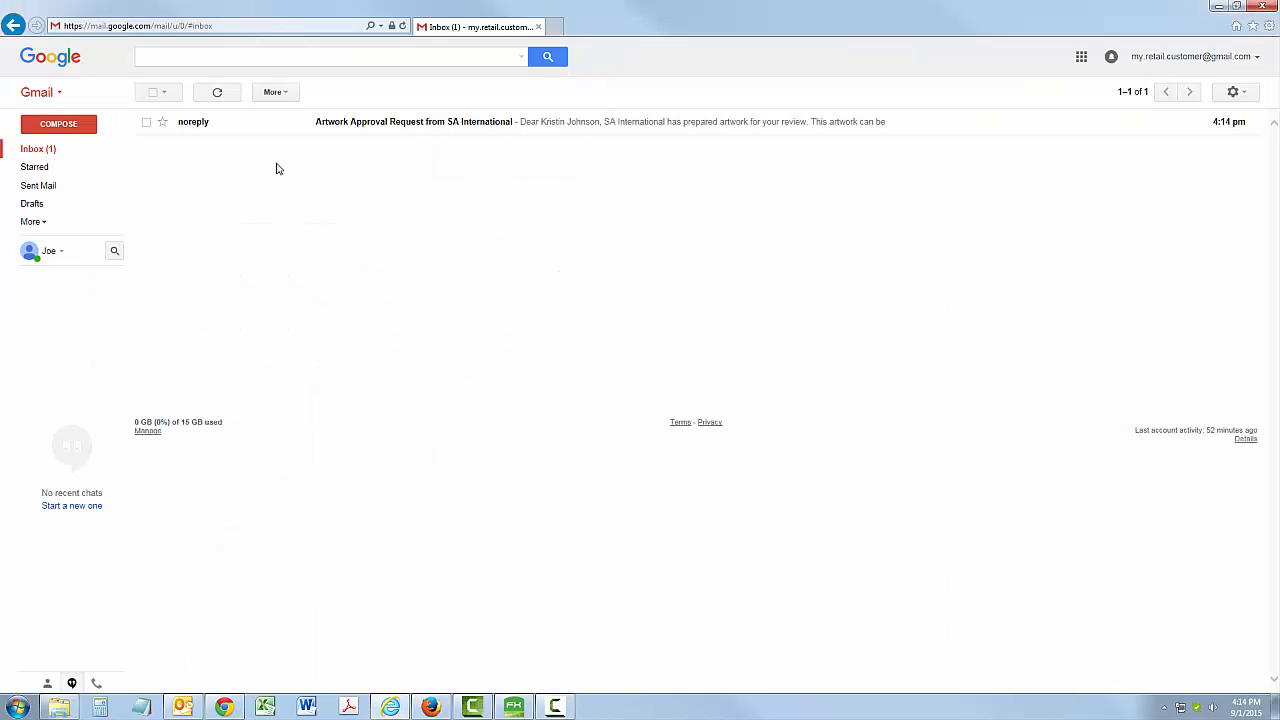
click(412, 122)
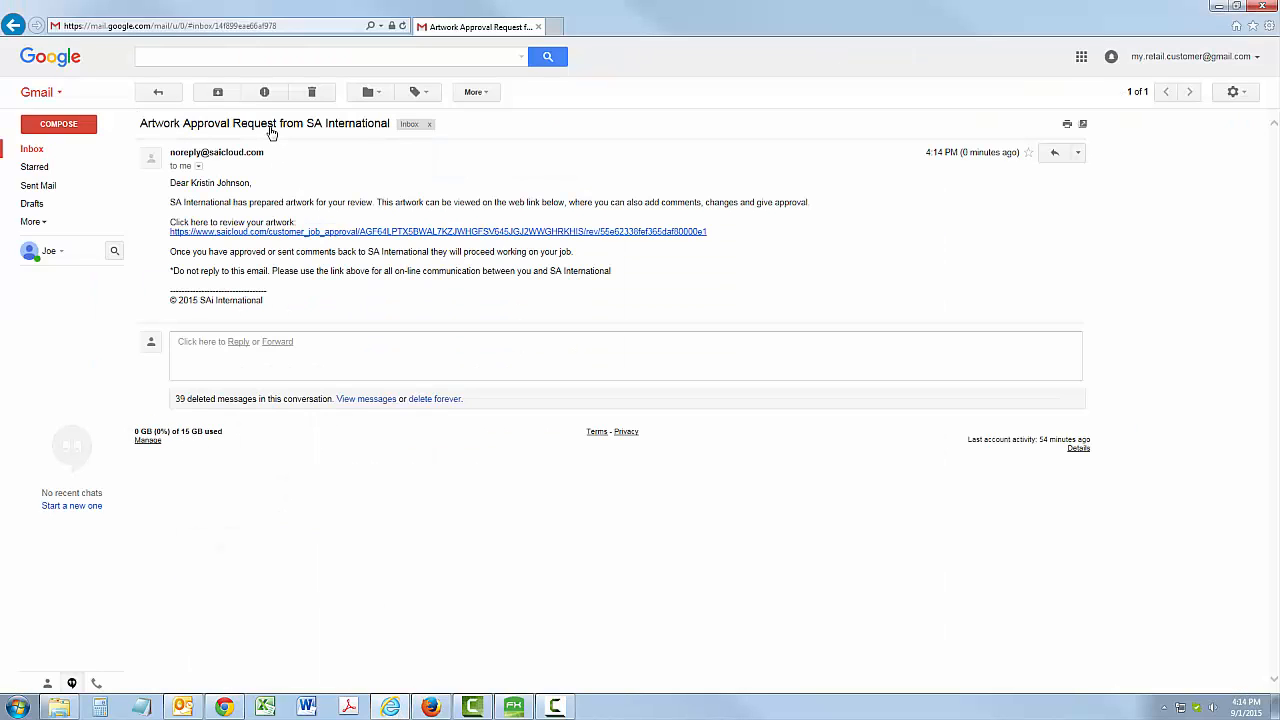
mouse_move(530, 238)
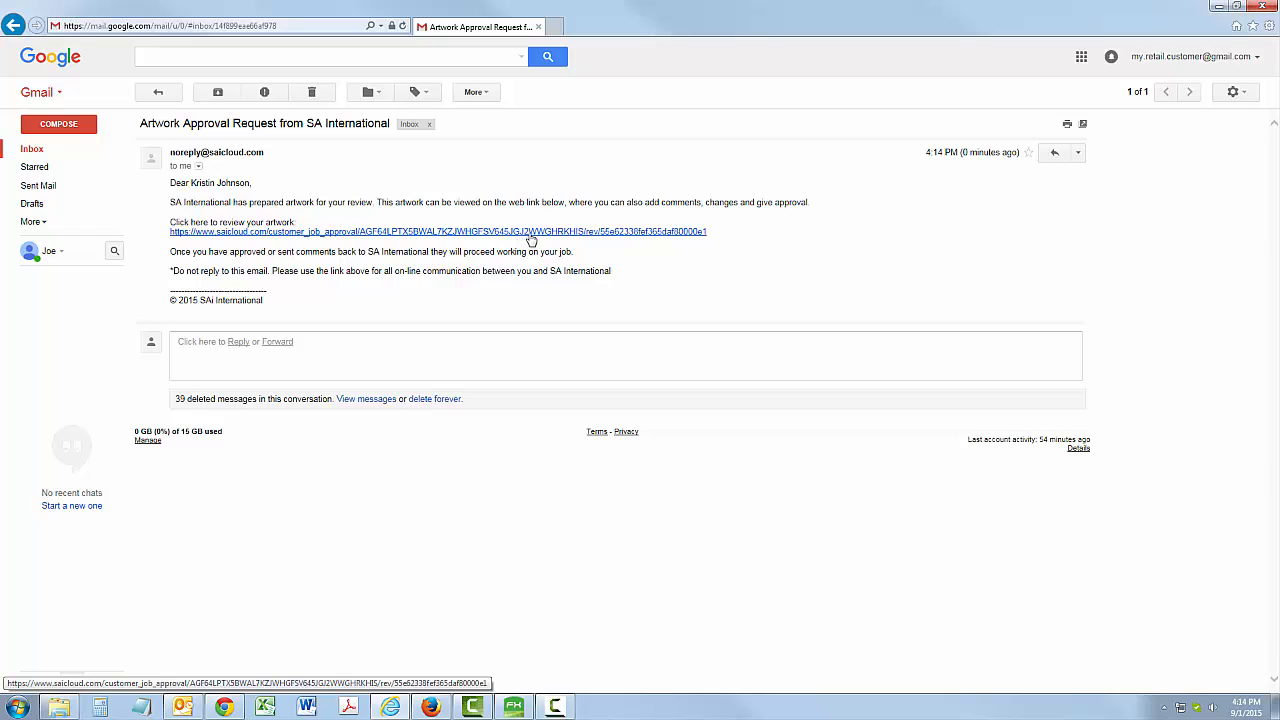
click(436, 232)
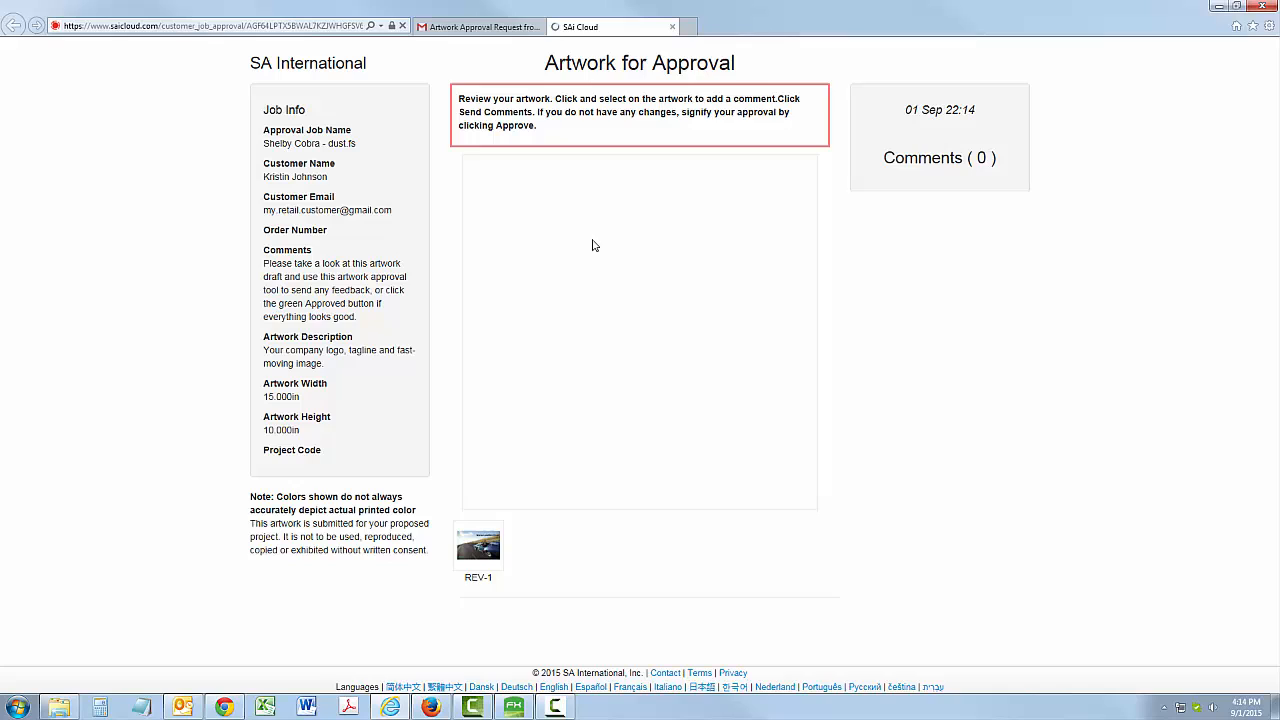
Comment on the headline 'Make bigger, add drop shadow' and save it.
click(478, 544)
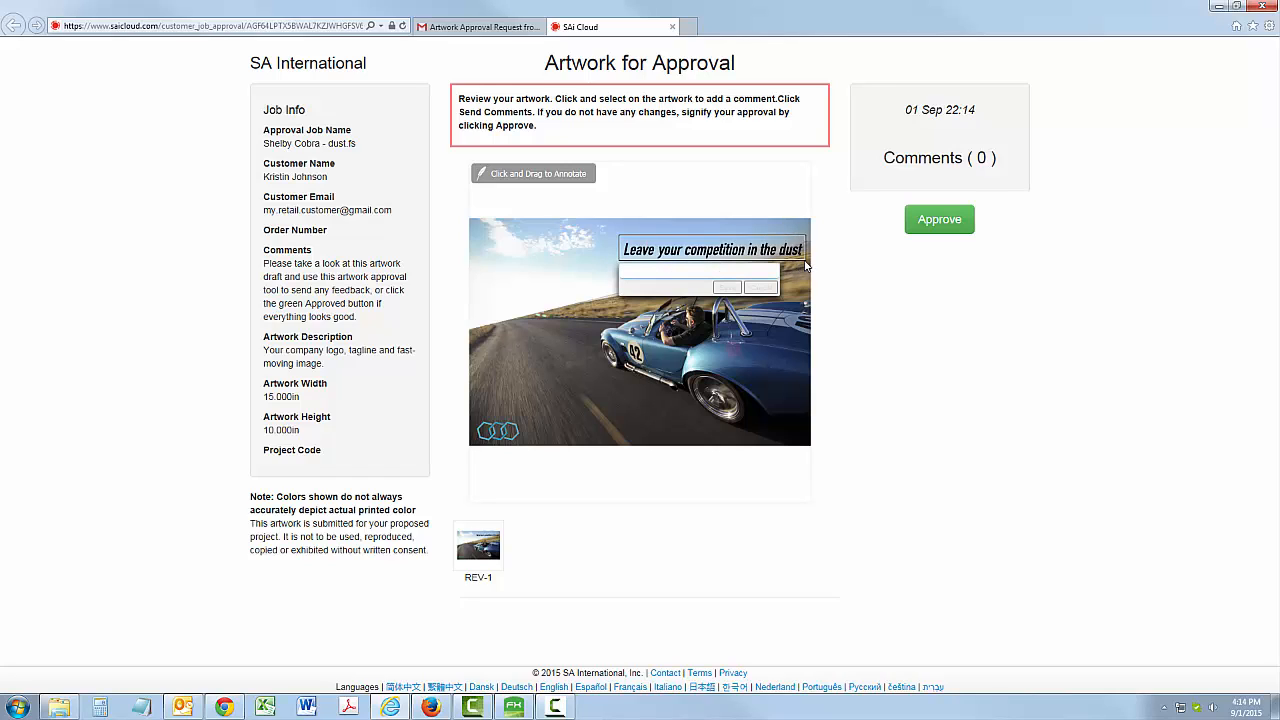
text(Make bigger and add dro)
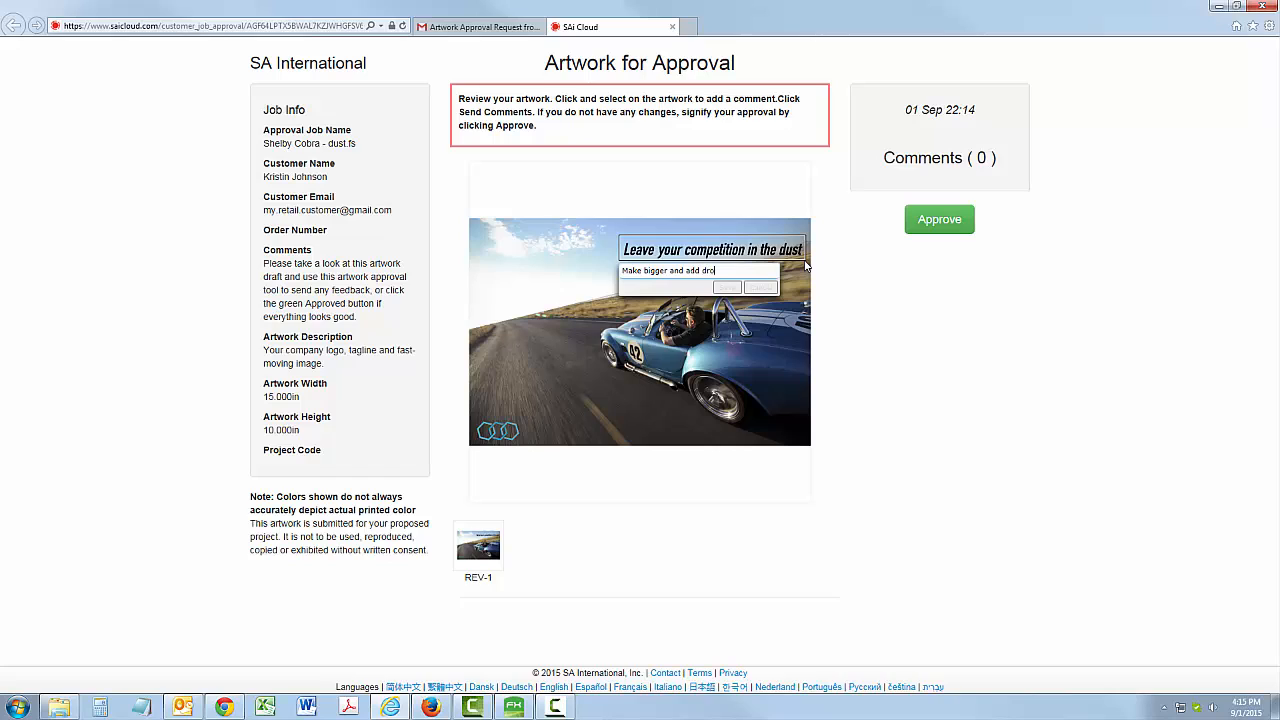
text(p shadow)
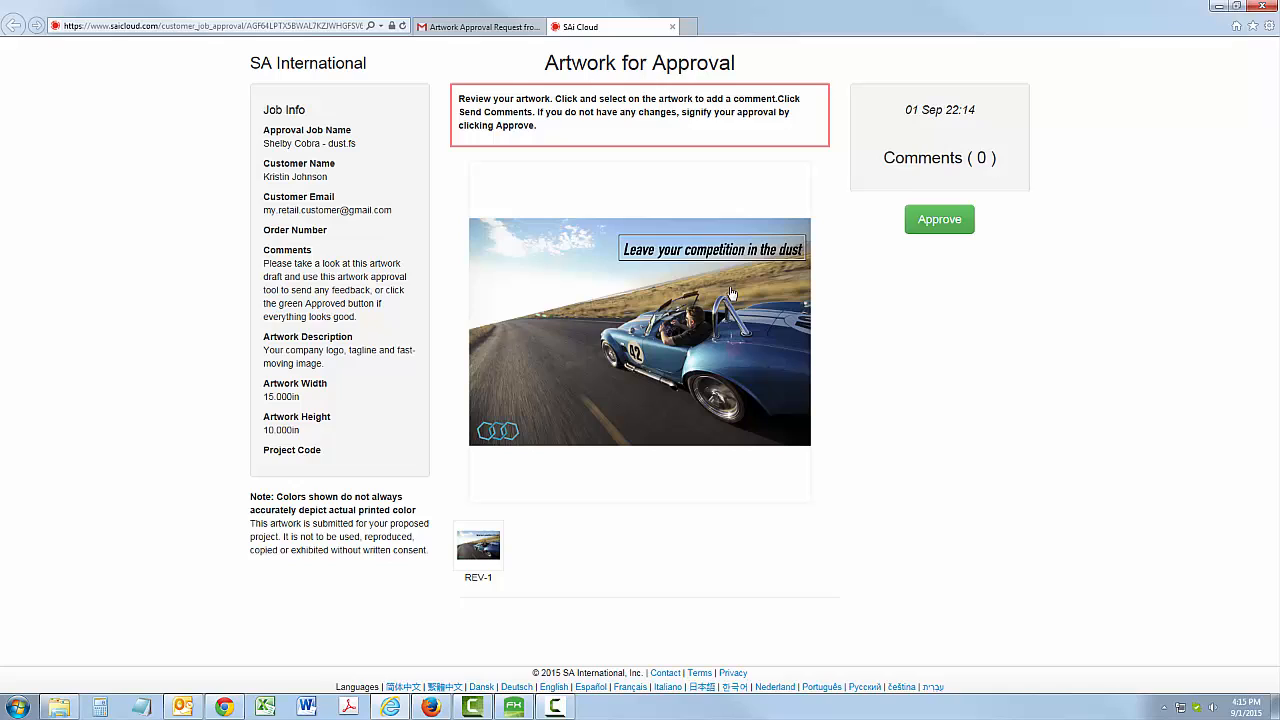
click(712, 248)
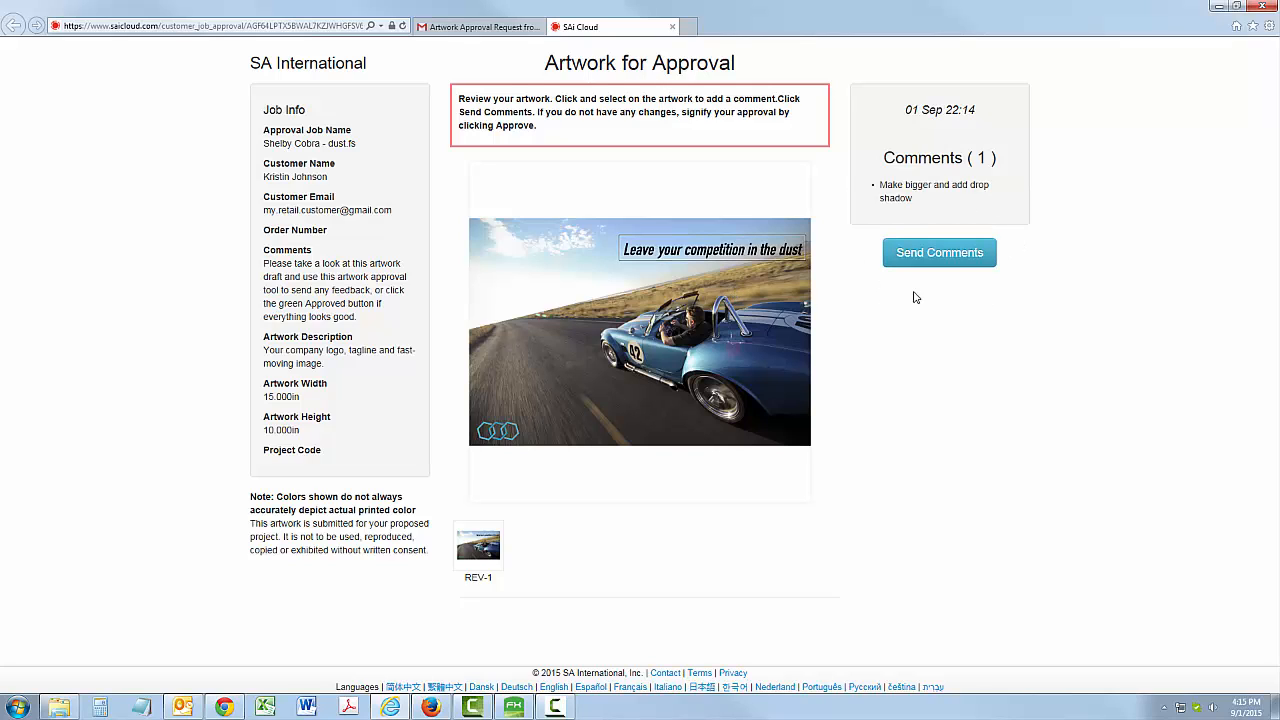
mouse_move(938, 252)
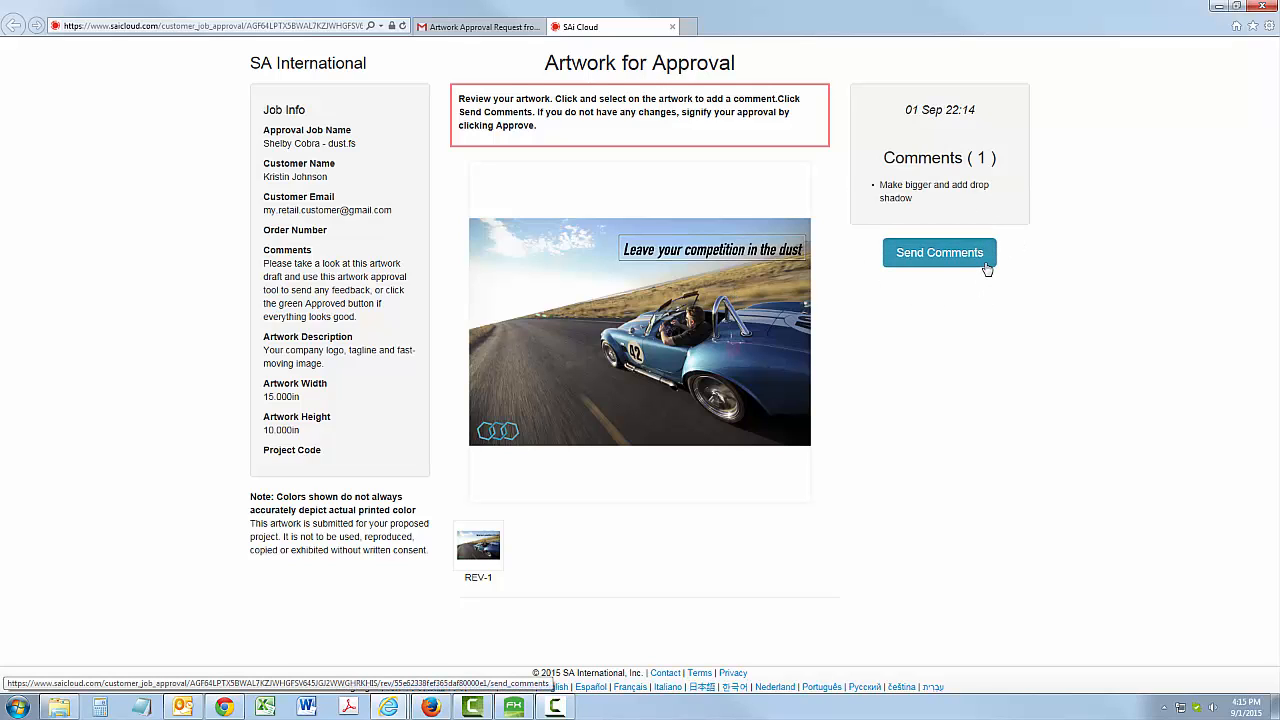
Send the comments back to the designer and switch to the Outlook inbox.
click(938, 252)
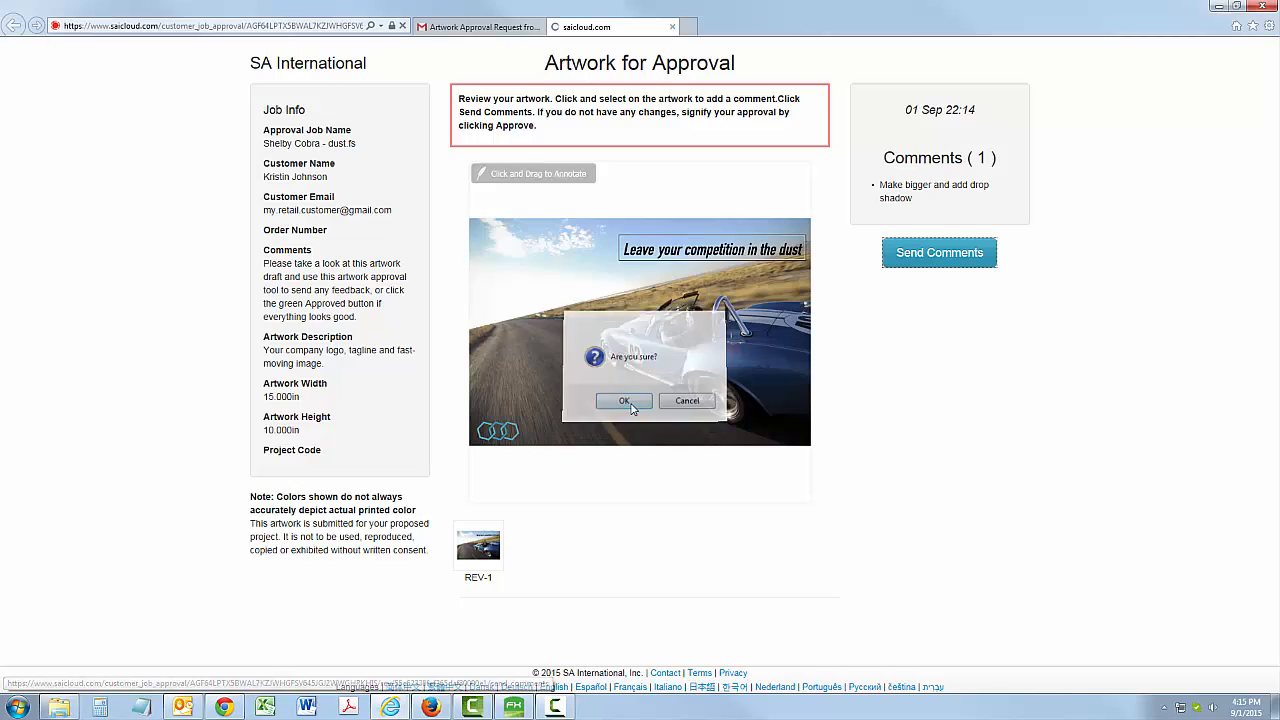
click(624, 400)
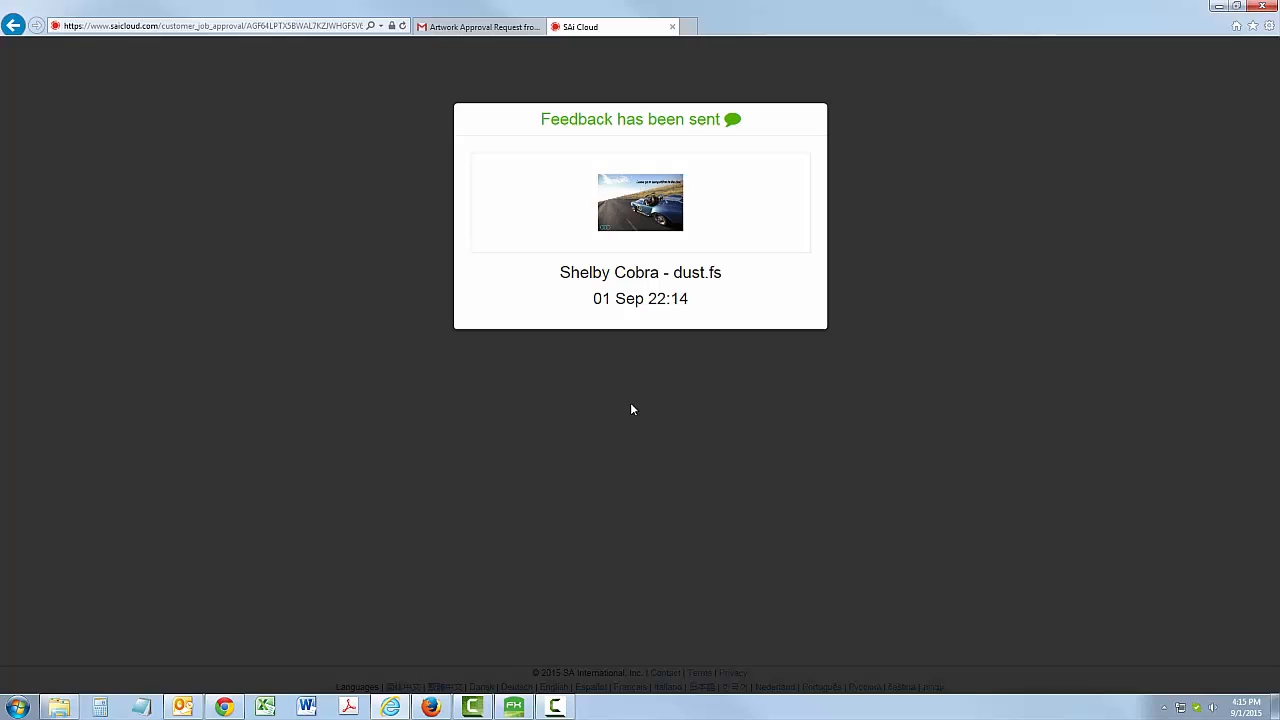
mouse_move(180, 706)
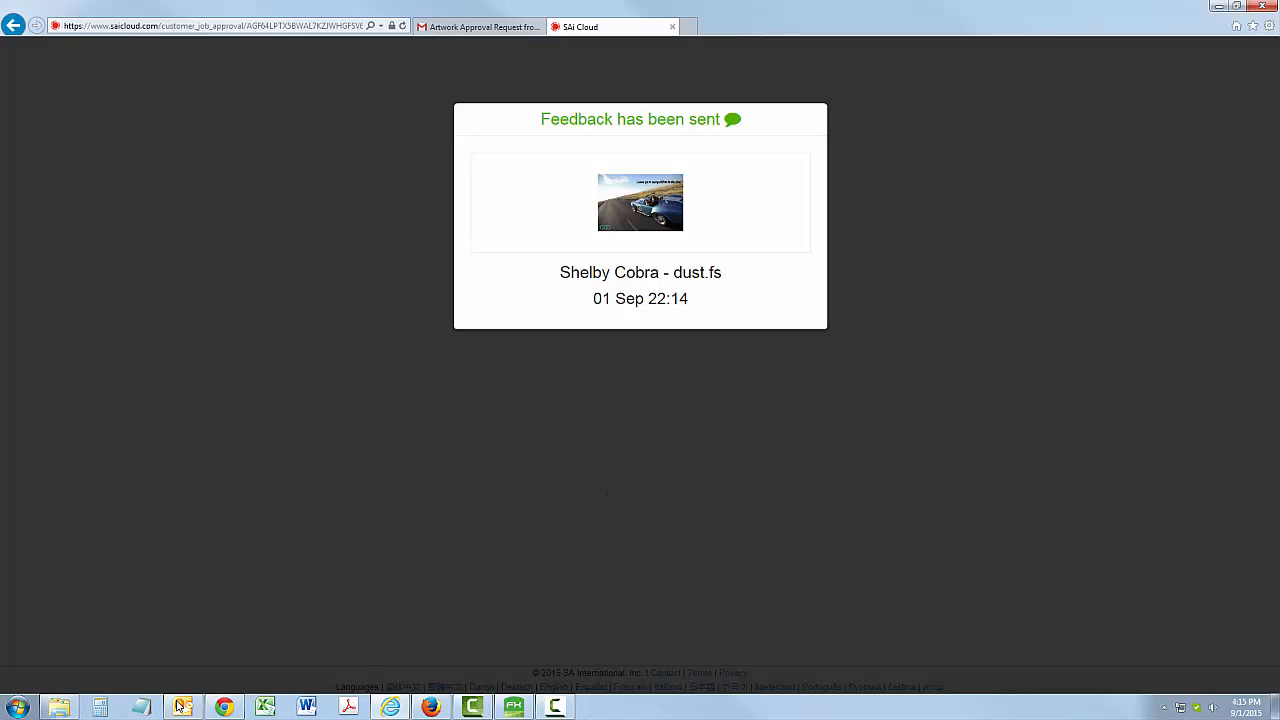
click(182, 708)
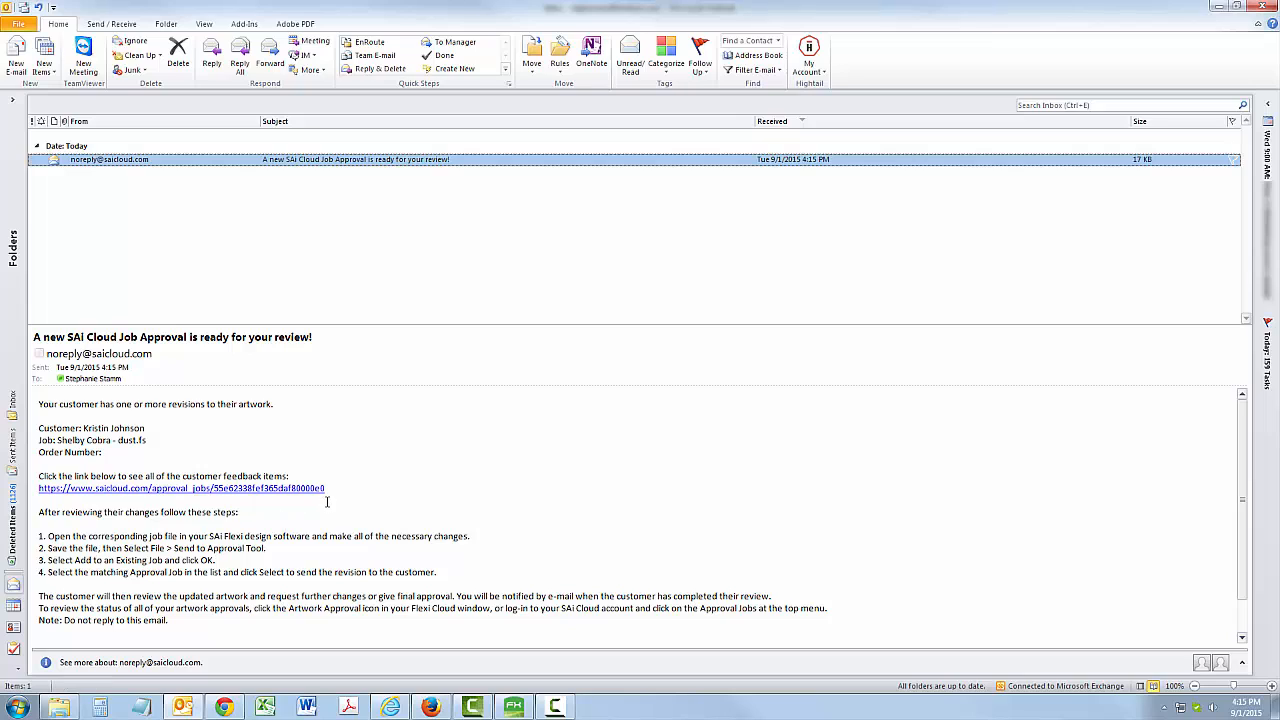
mouse_move(318, 500)
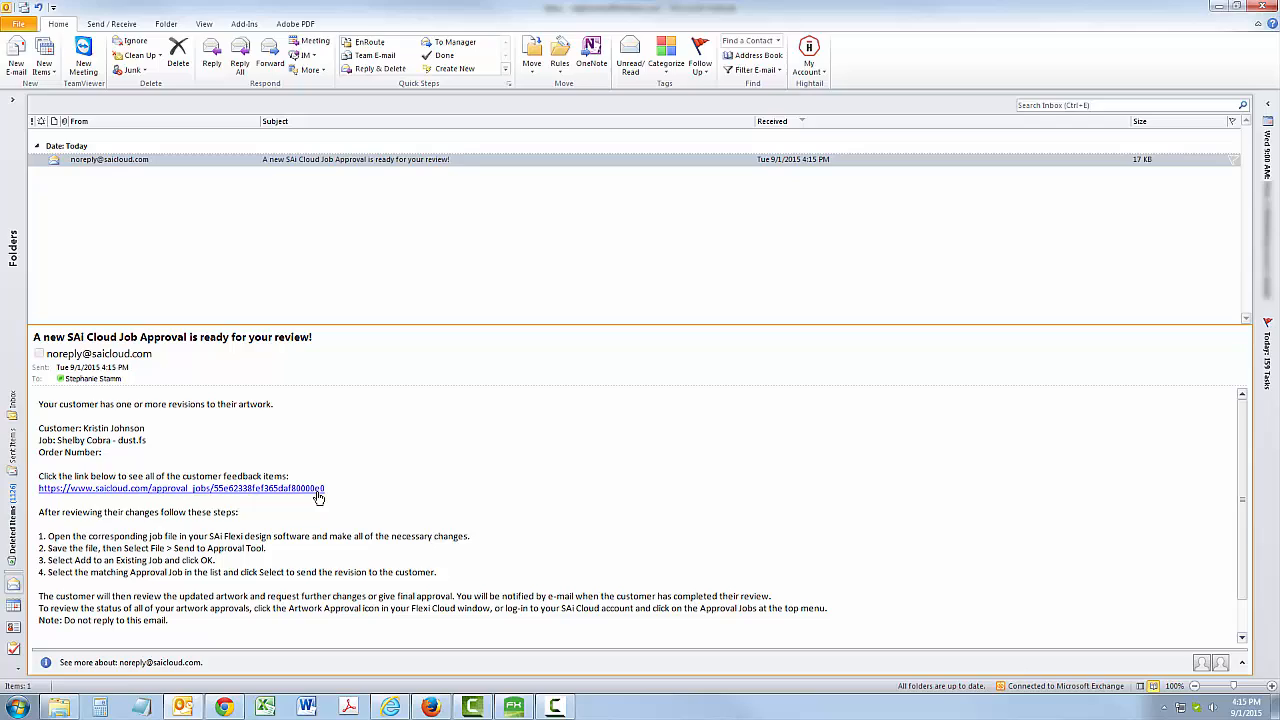
Open the customer feedback page from the Shelby Cobra - dust.fs approval email.
click(180, 488)
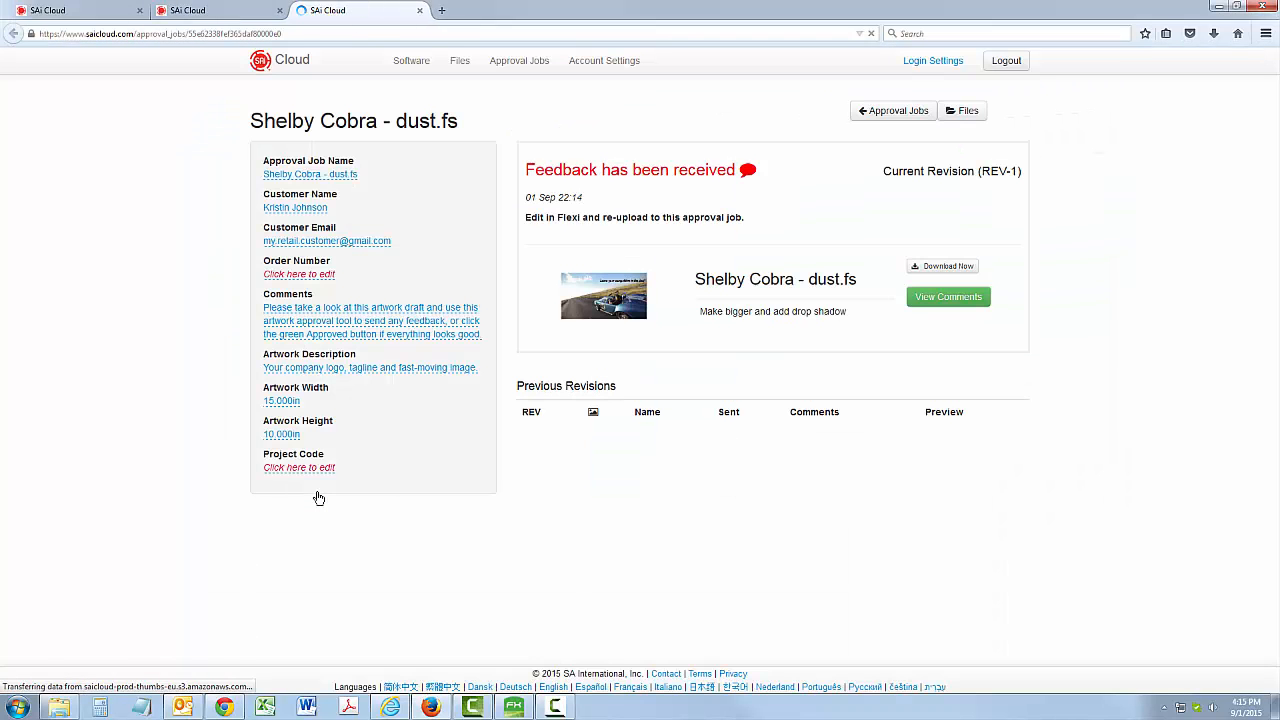
mouse_move(212, 422)
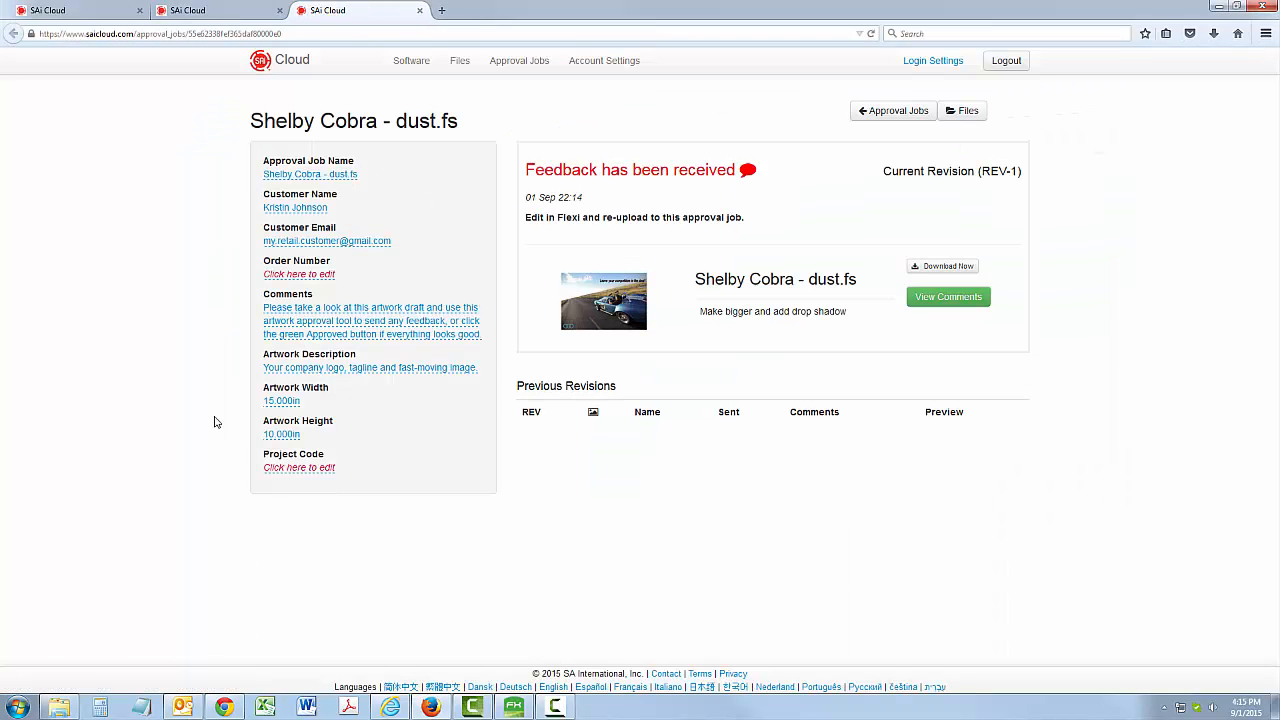
mouse_move(898, 288)
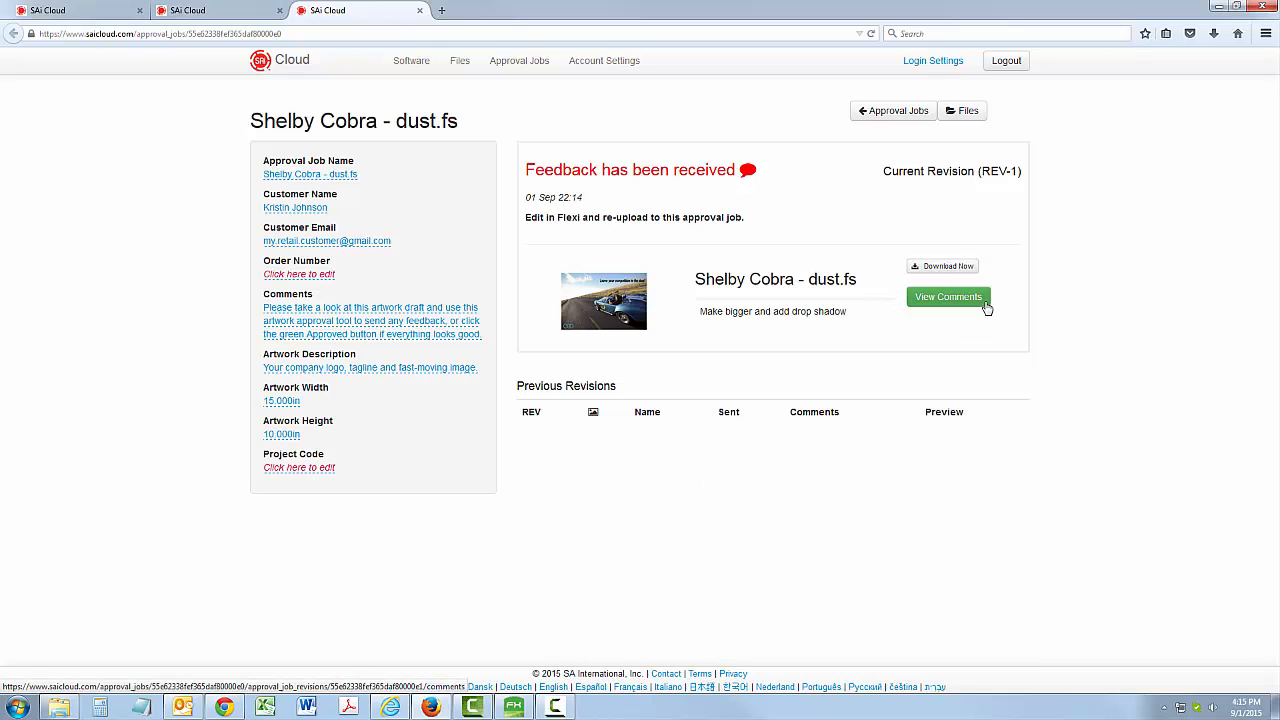
View the customer's 'make bigger, add drop shadow' comment and close it with Done.
click(948, 296)
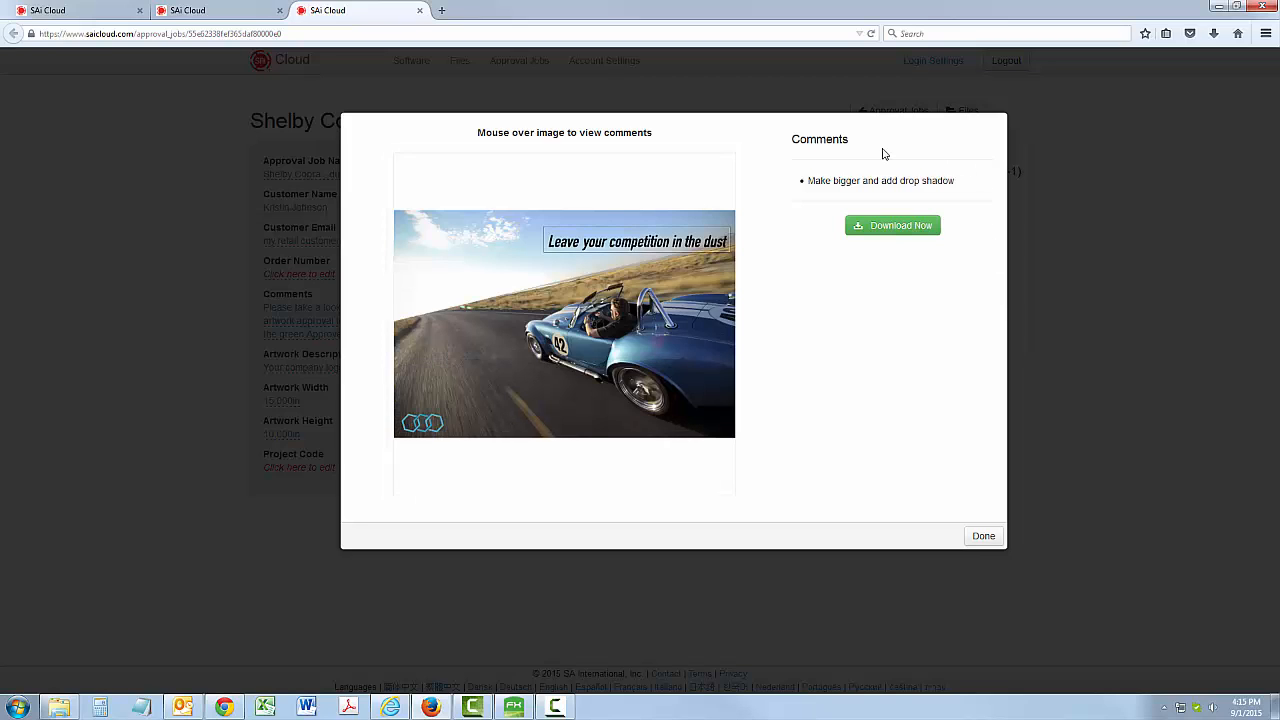
mouse_move(784, 210)
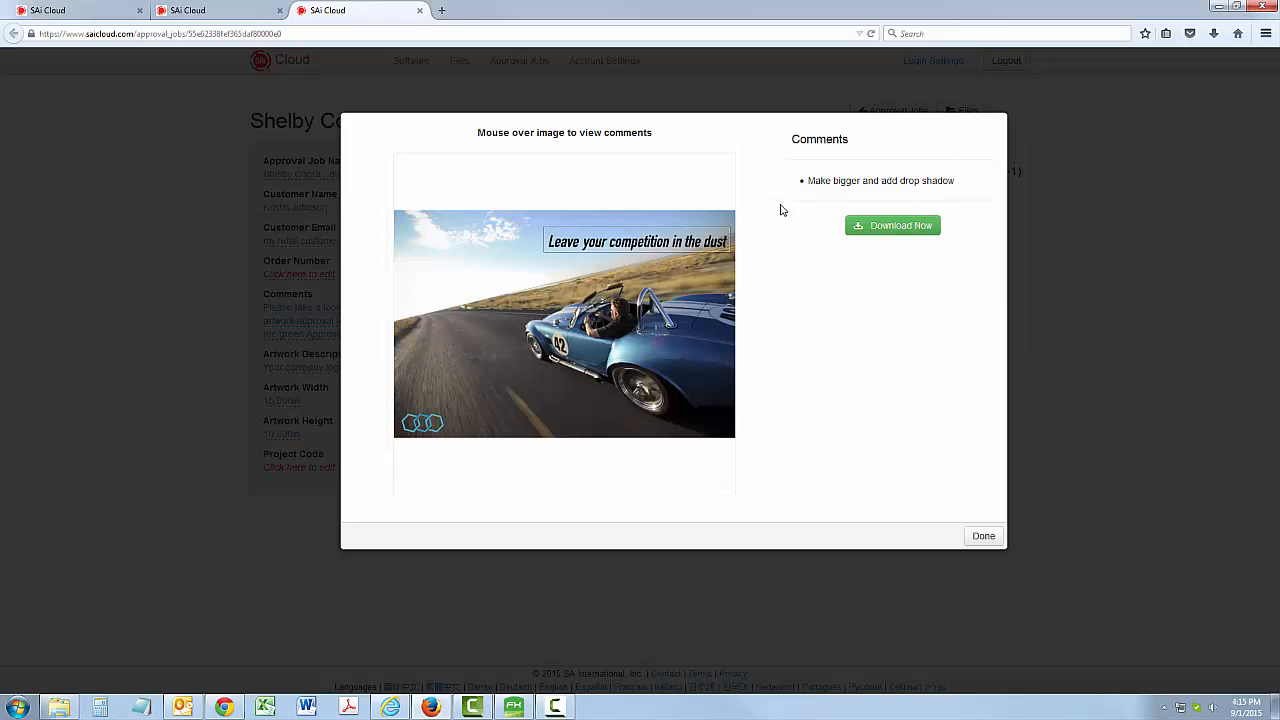
mouse_move(910, 252)
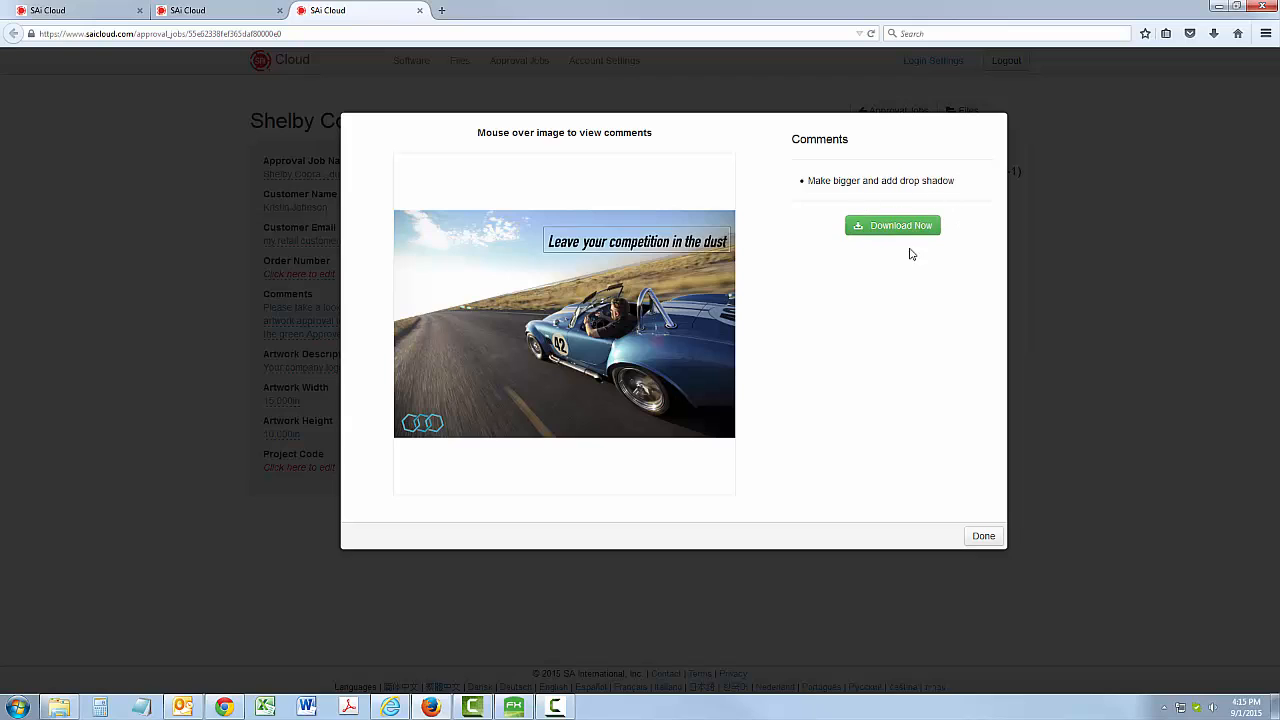
mouse_move(892, 224)
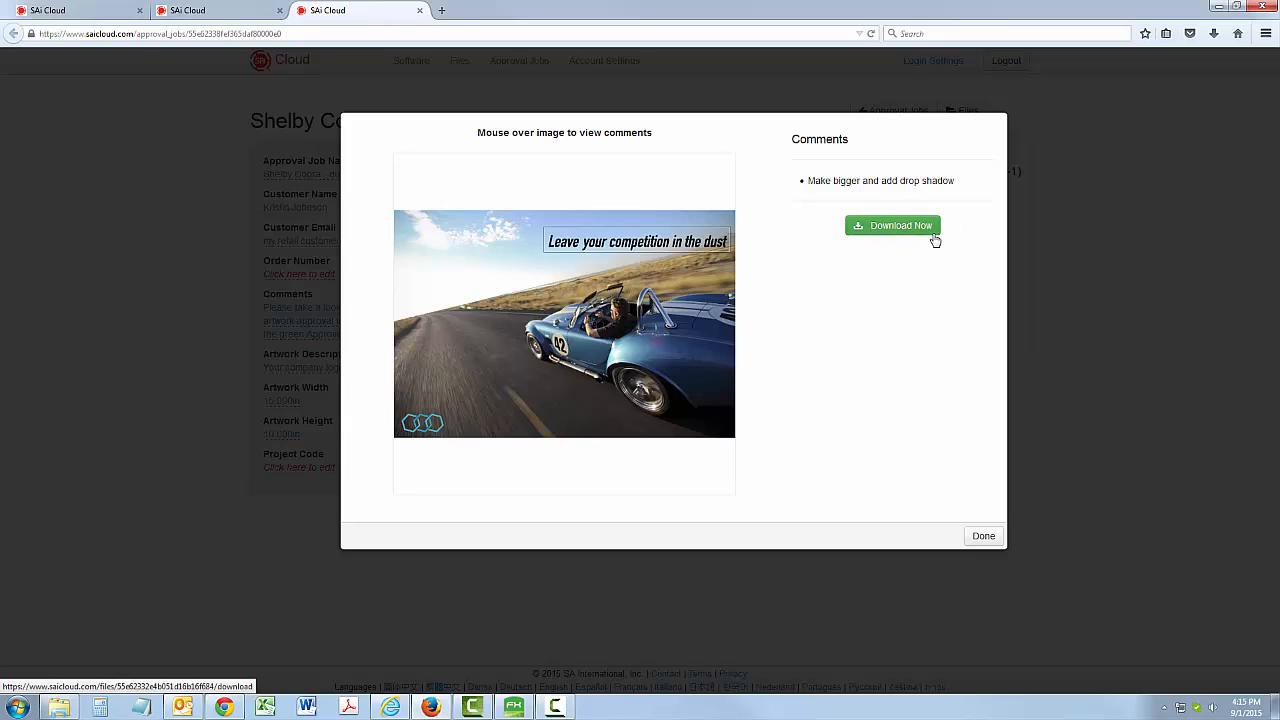
mouse_move(504, 710)
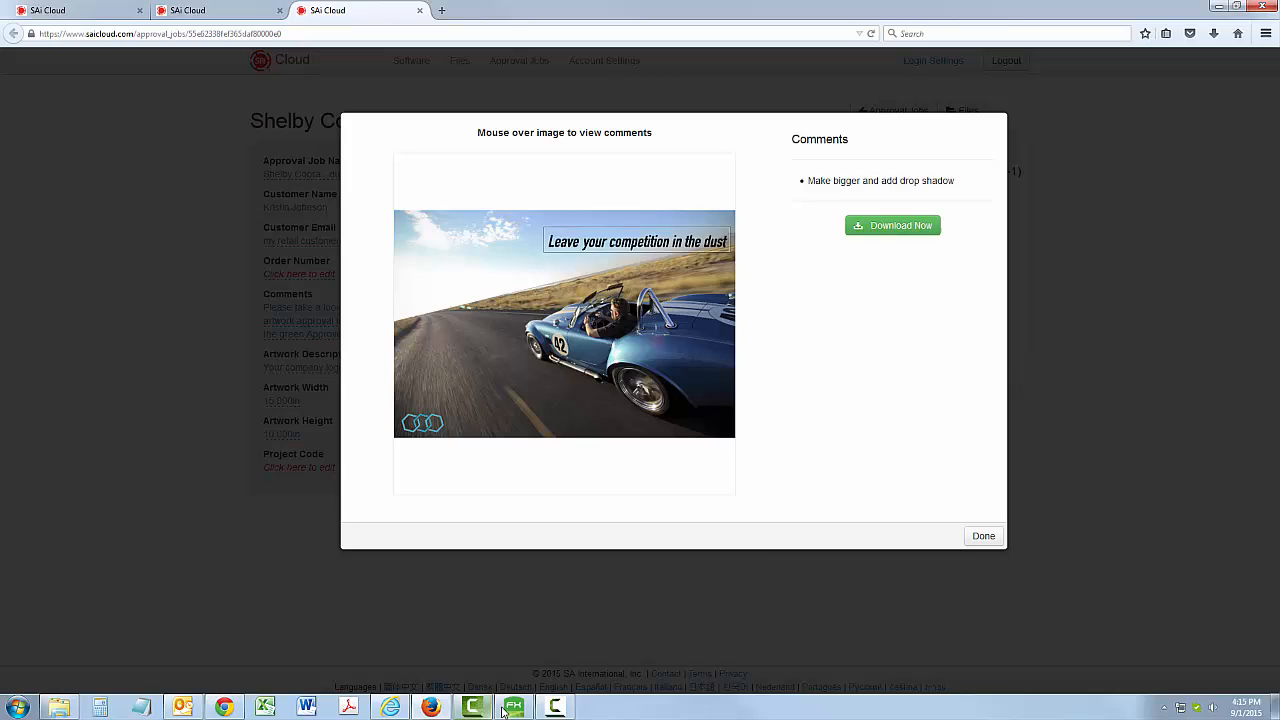
click(512, 708)
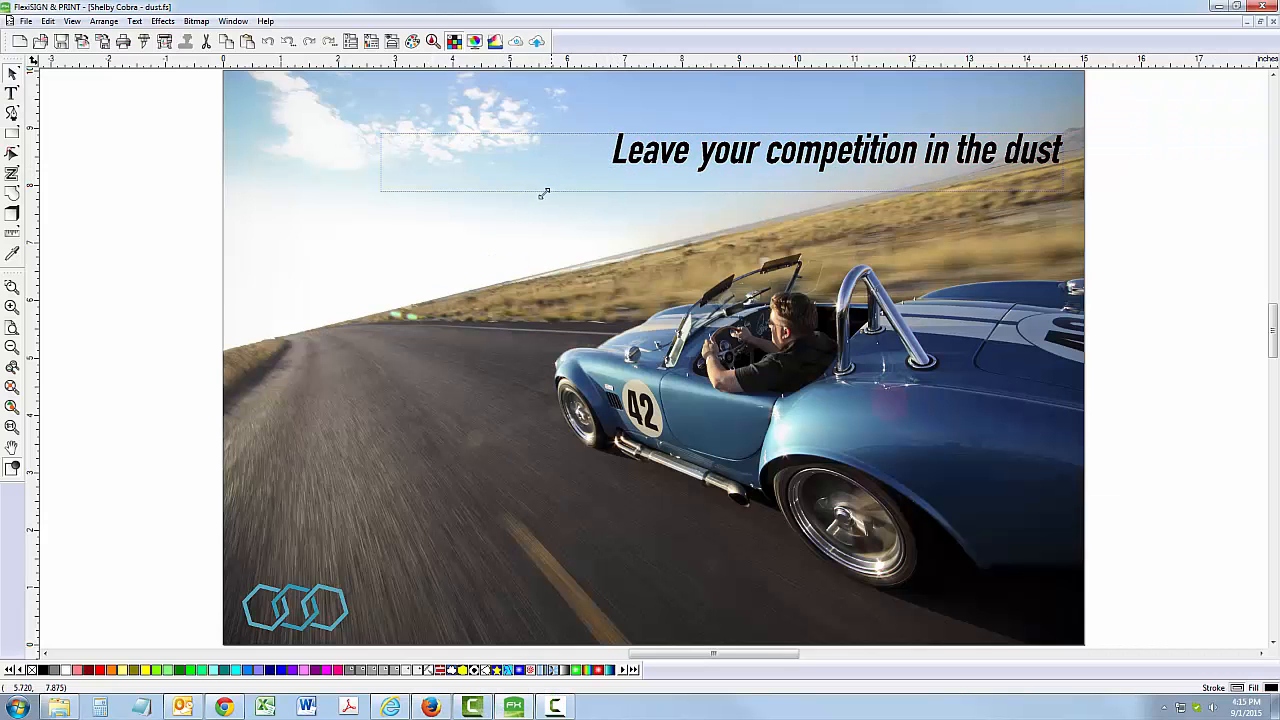
Apply an Effects > Shadow drop shadow to the enlarged headline.
click(162, 20)
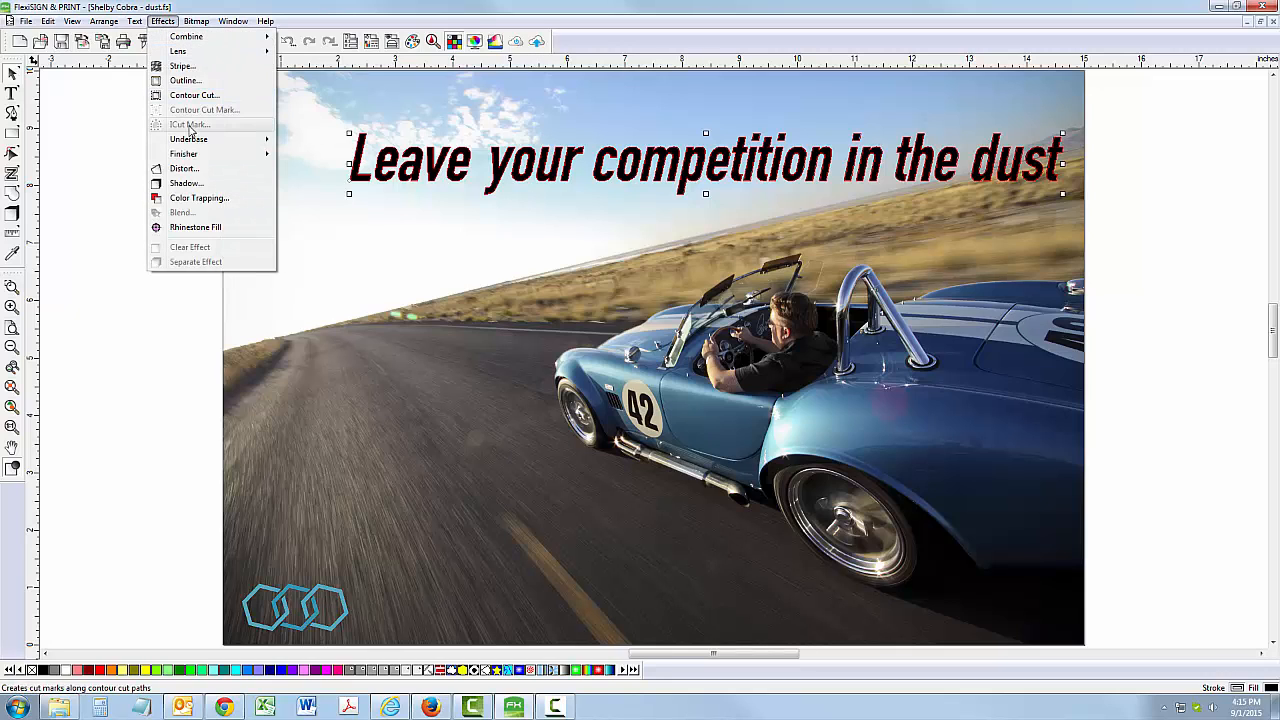
click(184, 184)
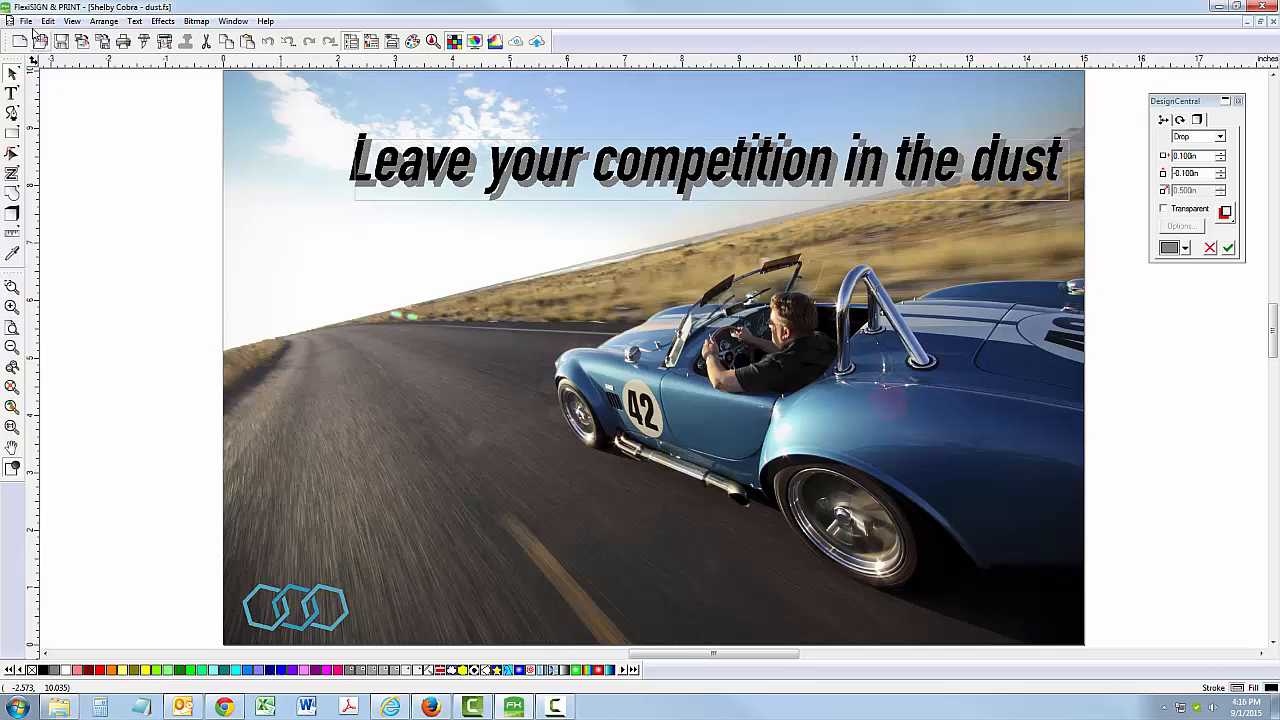
Send the revised artwork to the Approval Tool, adding to an existing job.
click(24, 20)
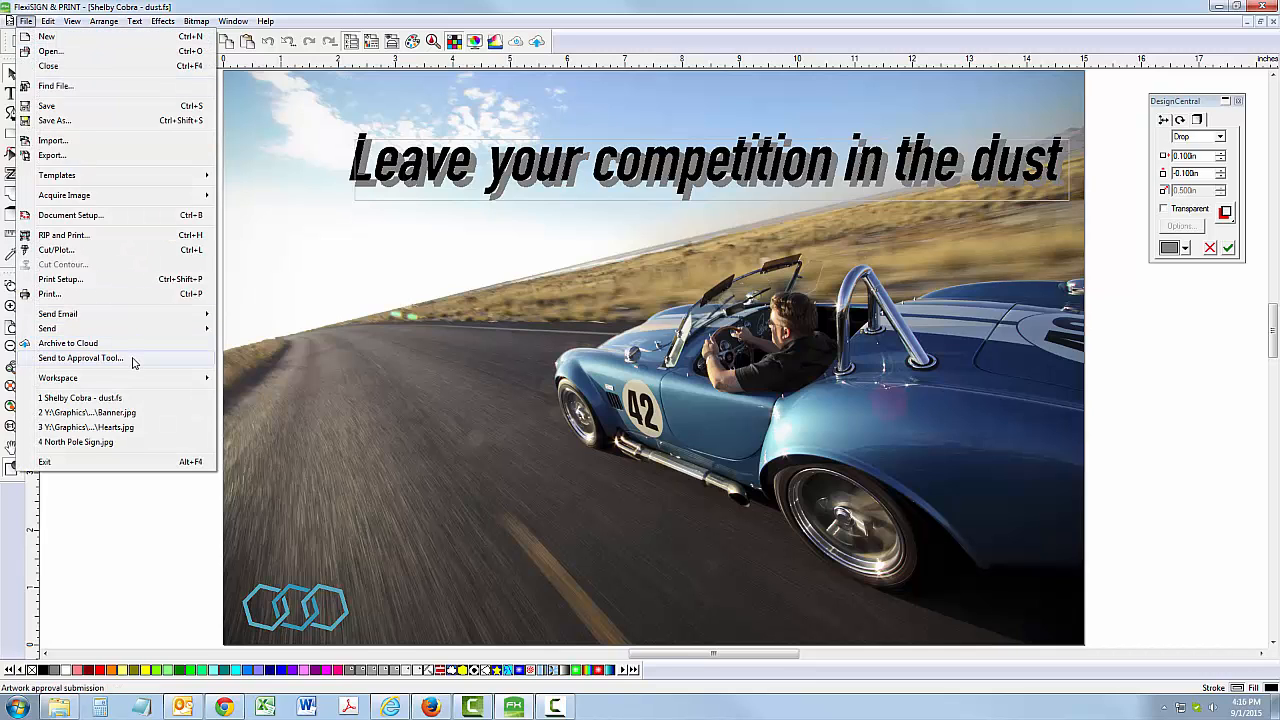
click(80, 358)
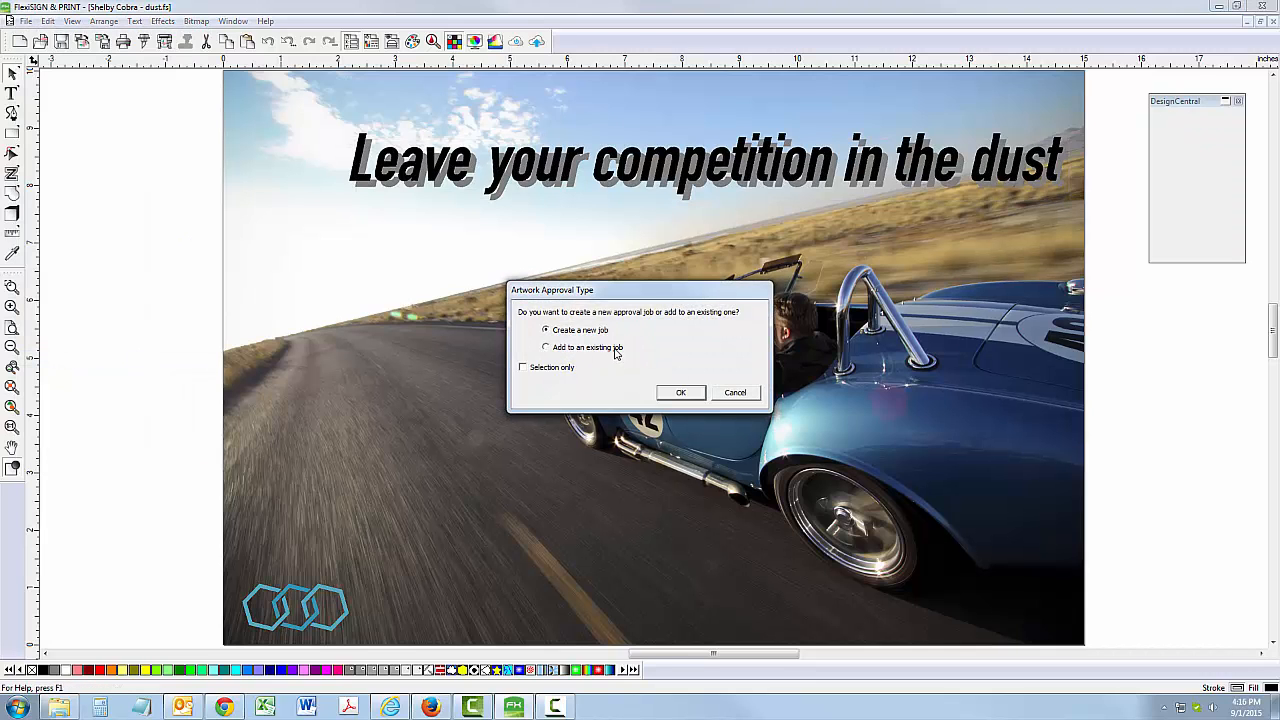
click(546, 348)
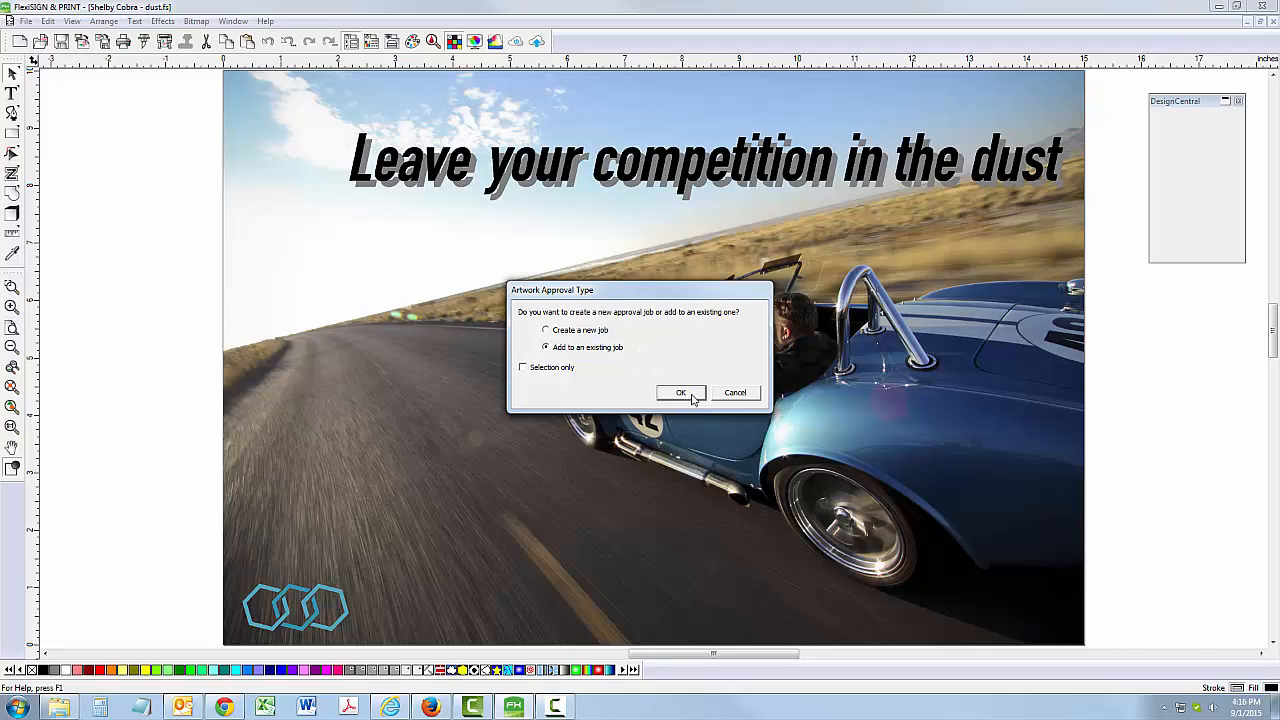
click(680, 392)
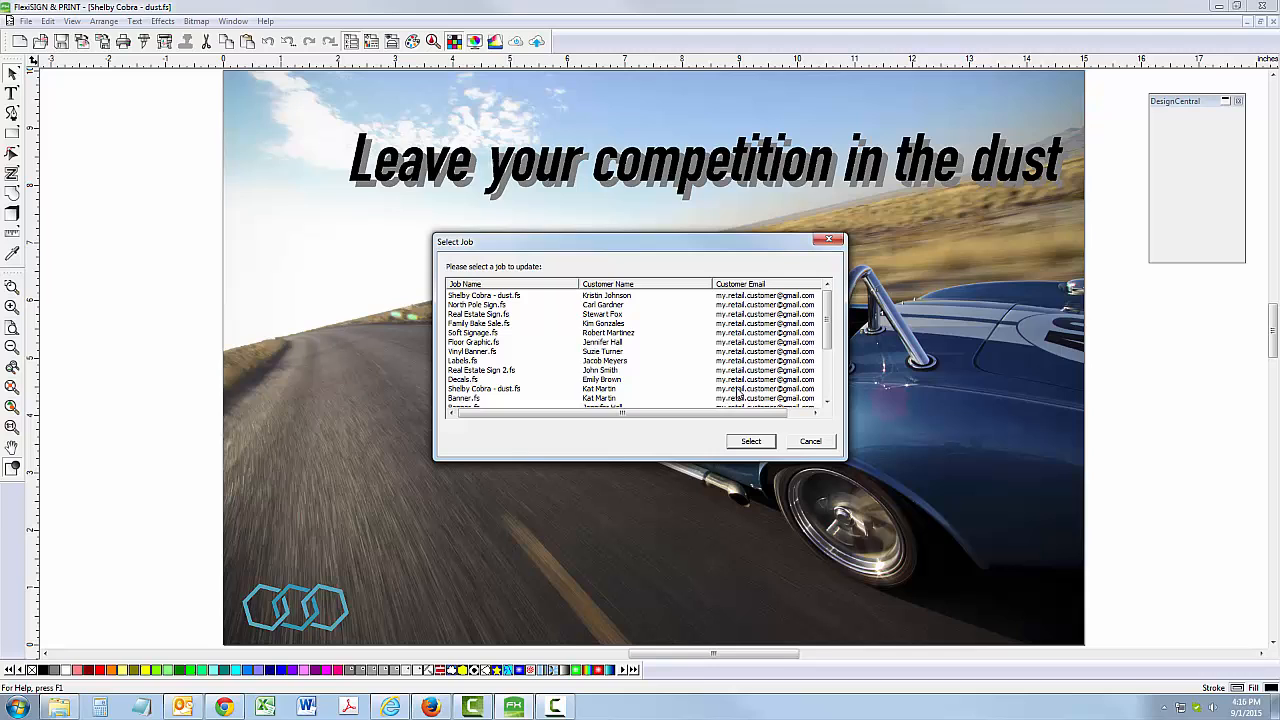
Select the Shelby Cobra - dust.fs job to update and acknowledge the successful resubmission.
scroll(down, 3)
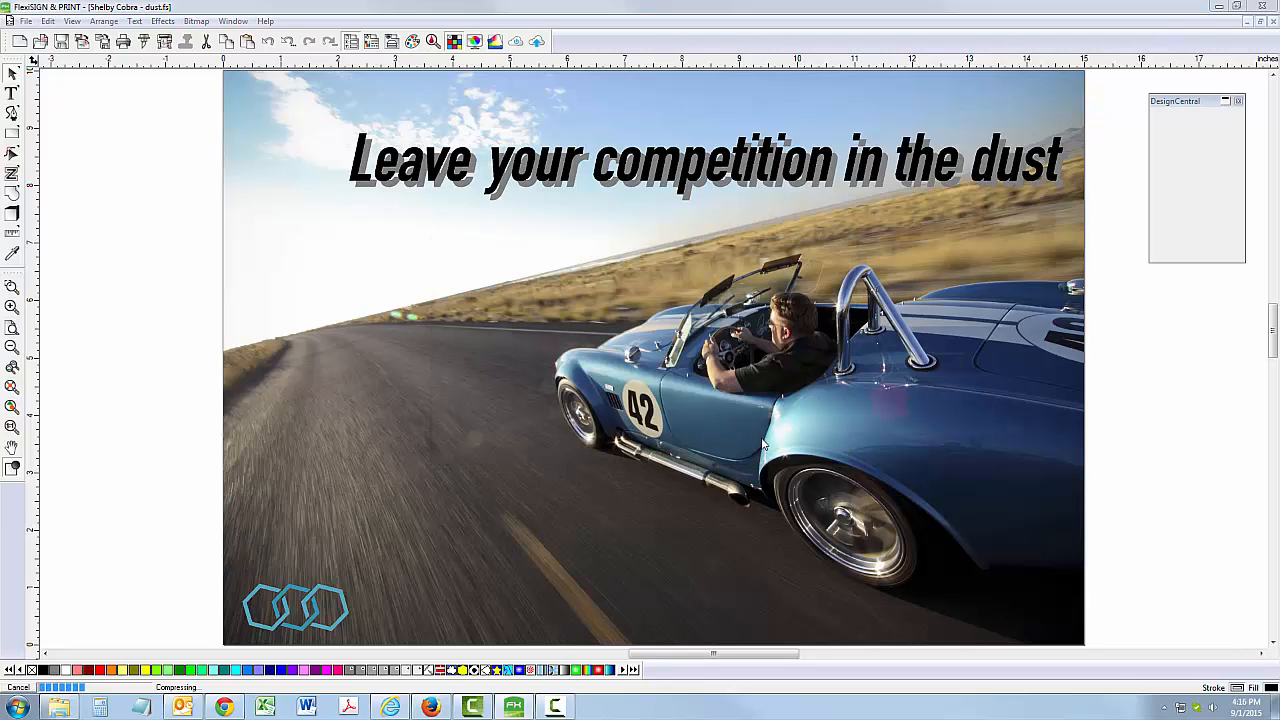
click(700, 160)
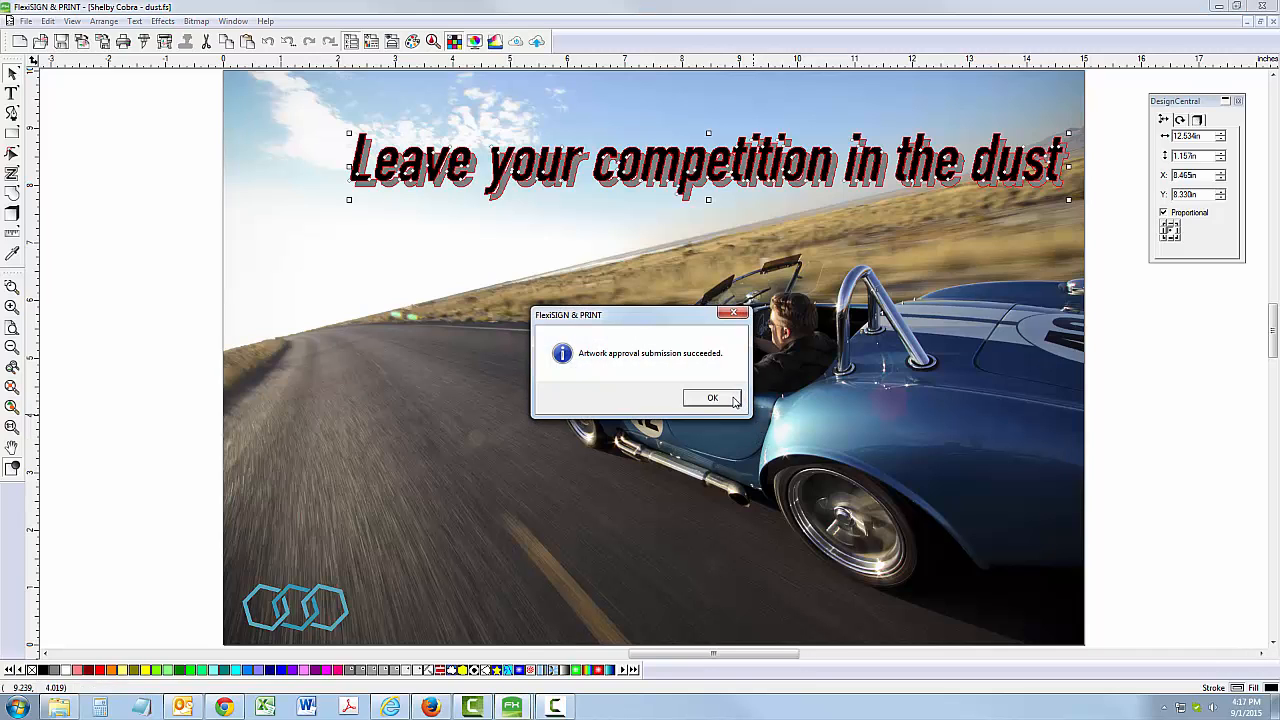
click(712, 396)
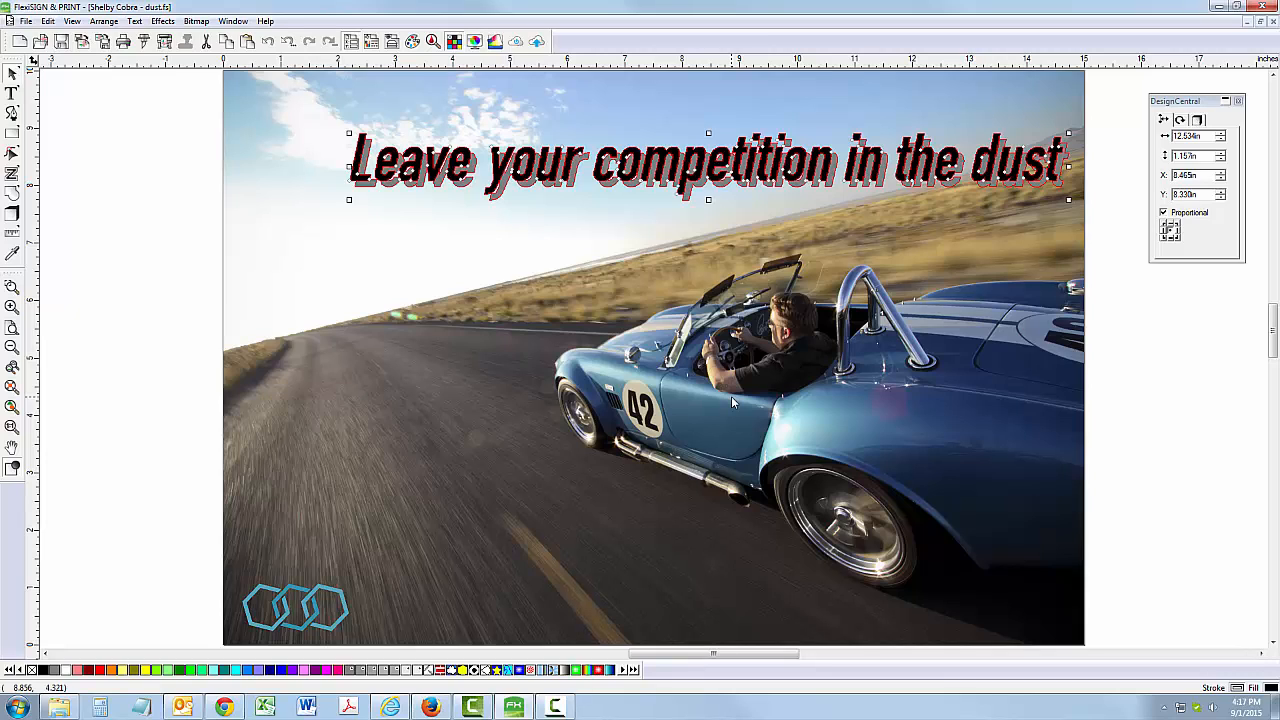
mouse_move(532, 96)
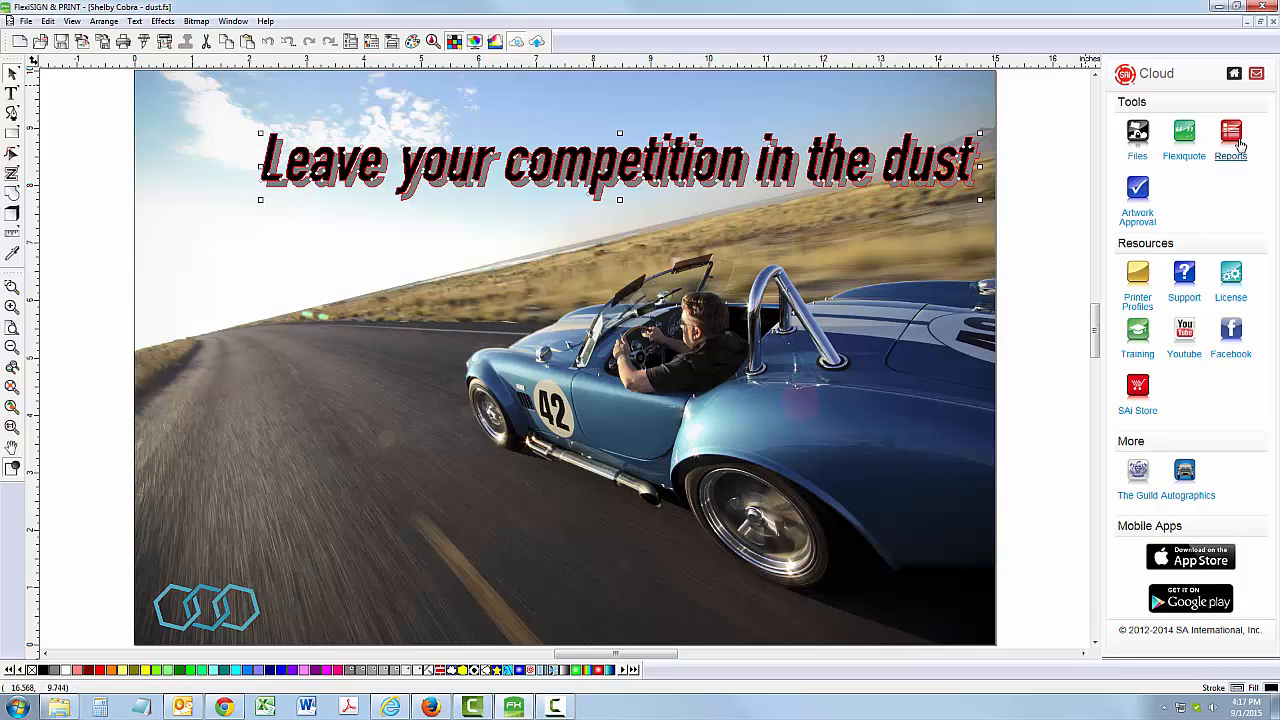
mouse_move(1136, 200)
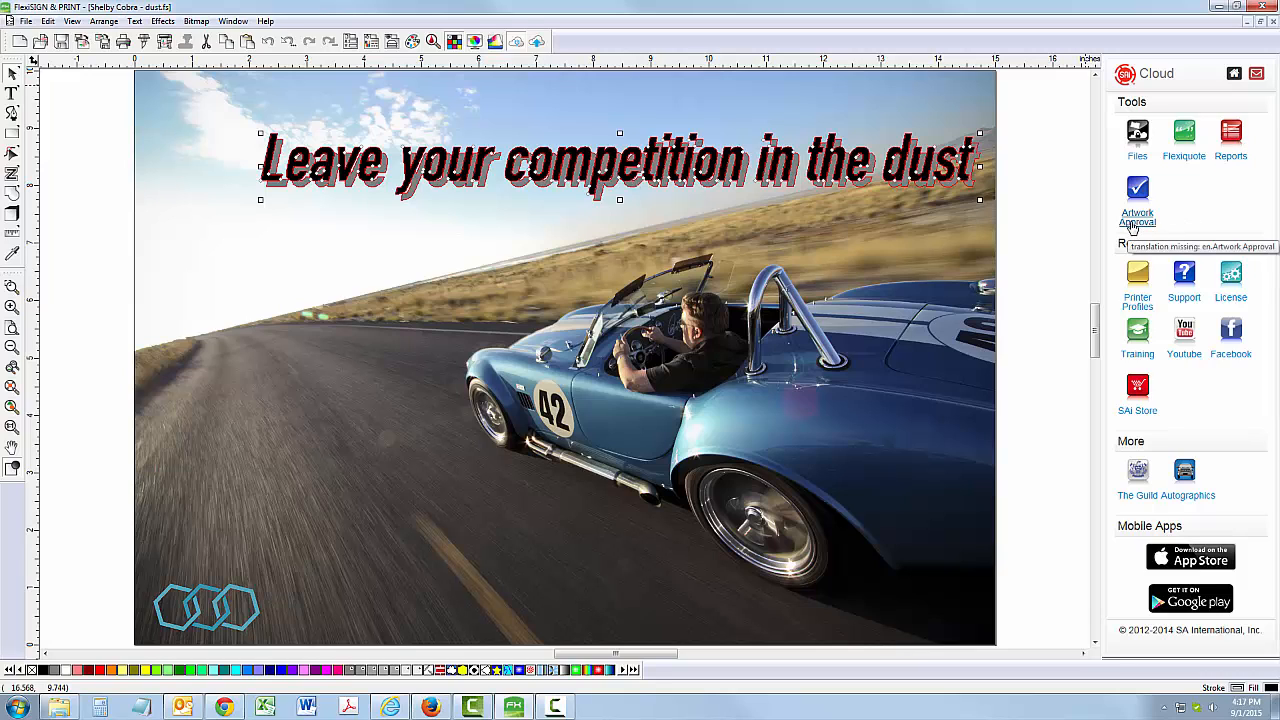